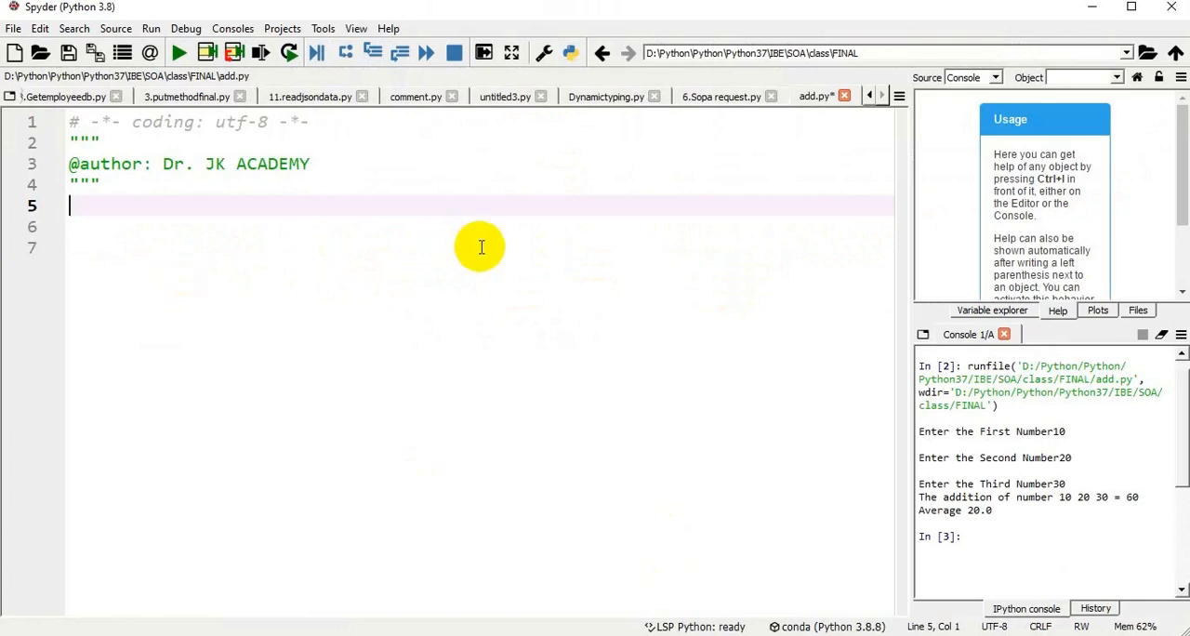
# Write n1=eval(input("Enter the First Number")) on line 5 of add.py.
pyautogui.write('n1')
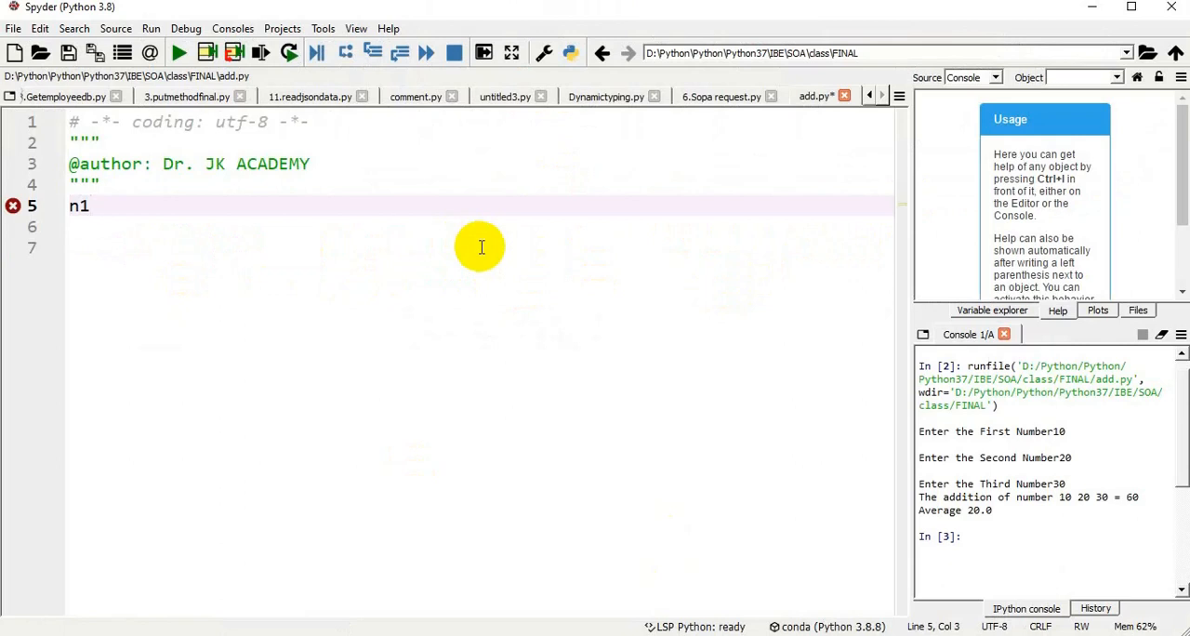
pyautogui.write('=in')
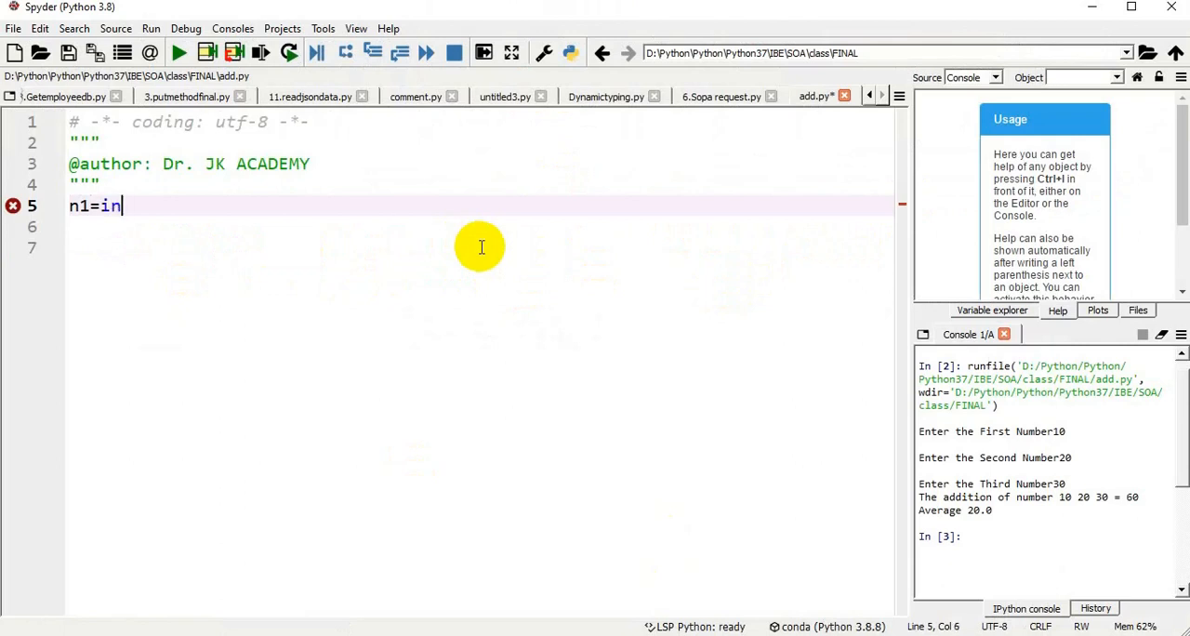
pyautogui.write('put("')
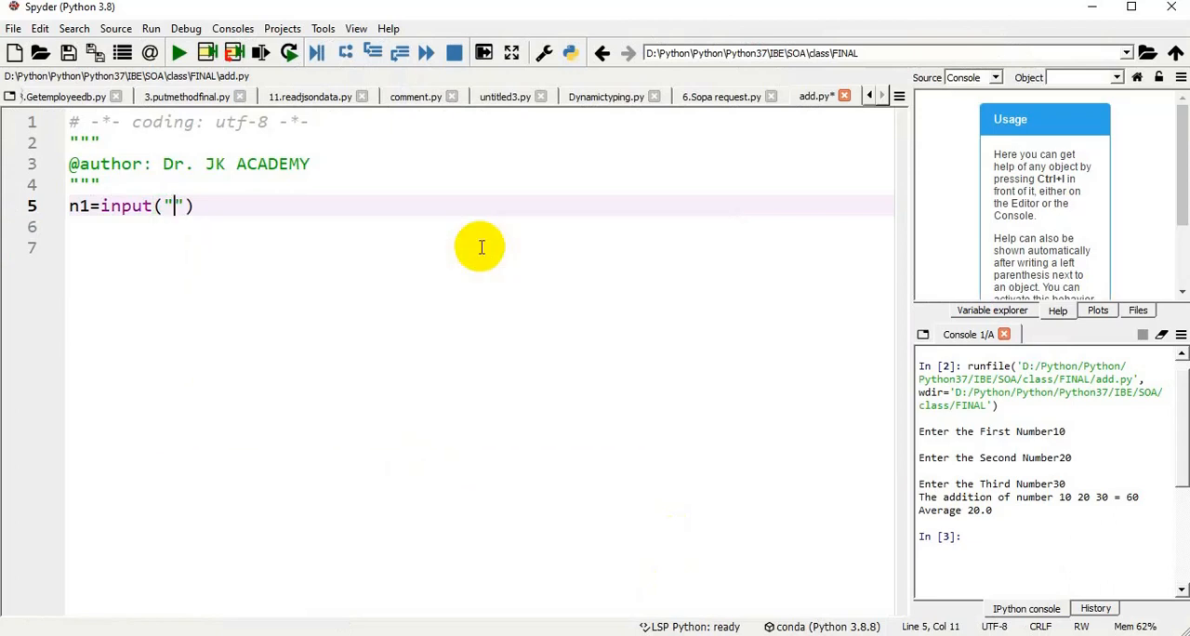
pyautogui.write('Enter the')
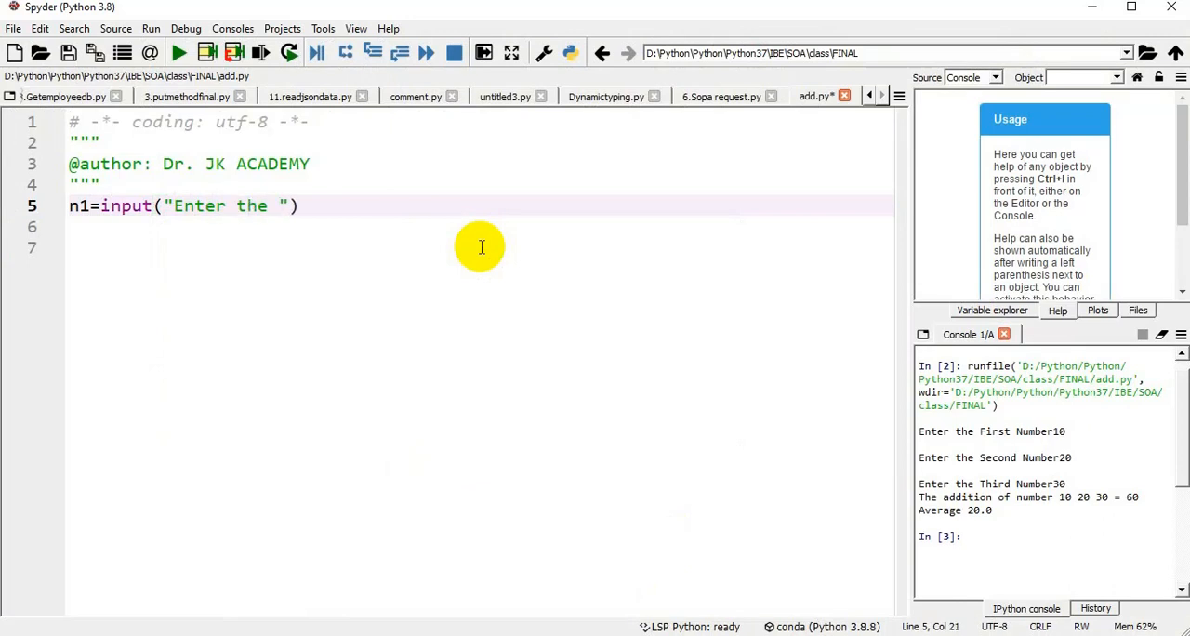
pyautogui.write('First Nu')
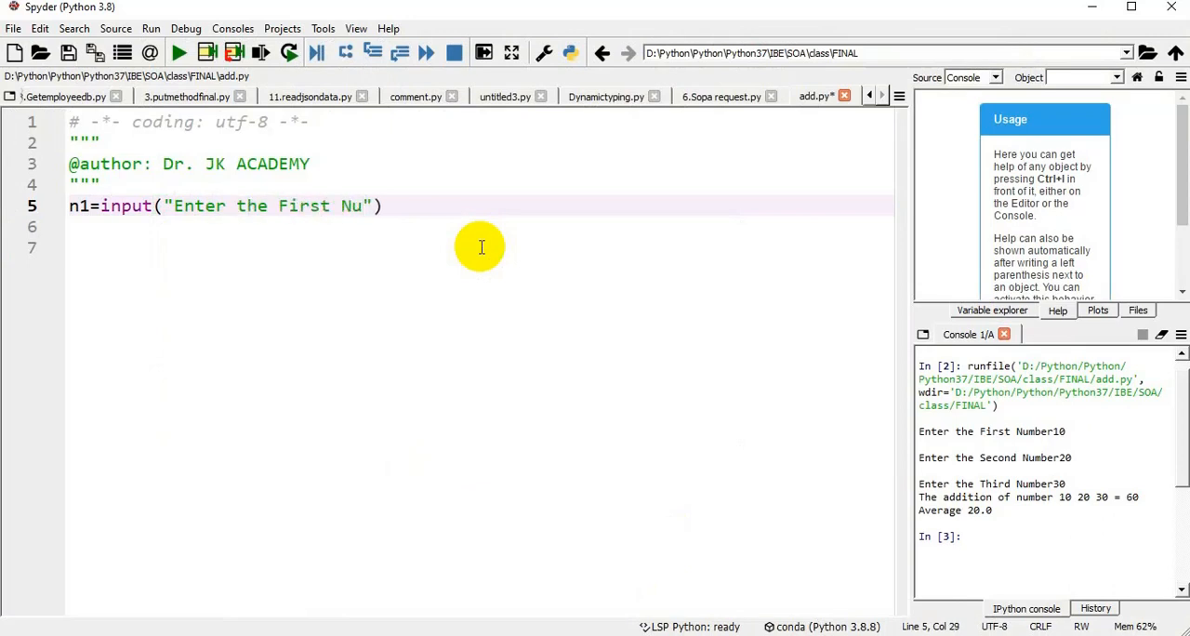
pyautogui.write('mber')
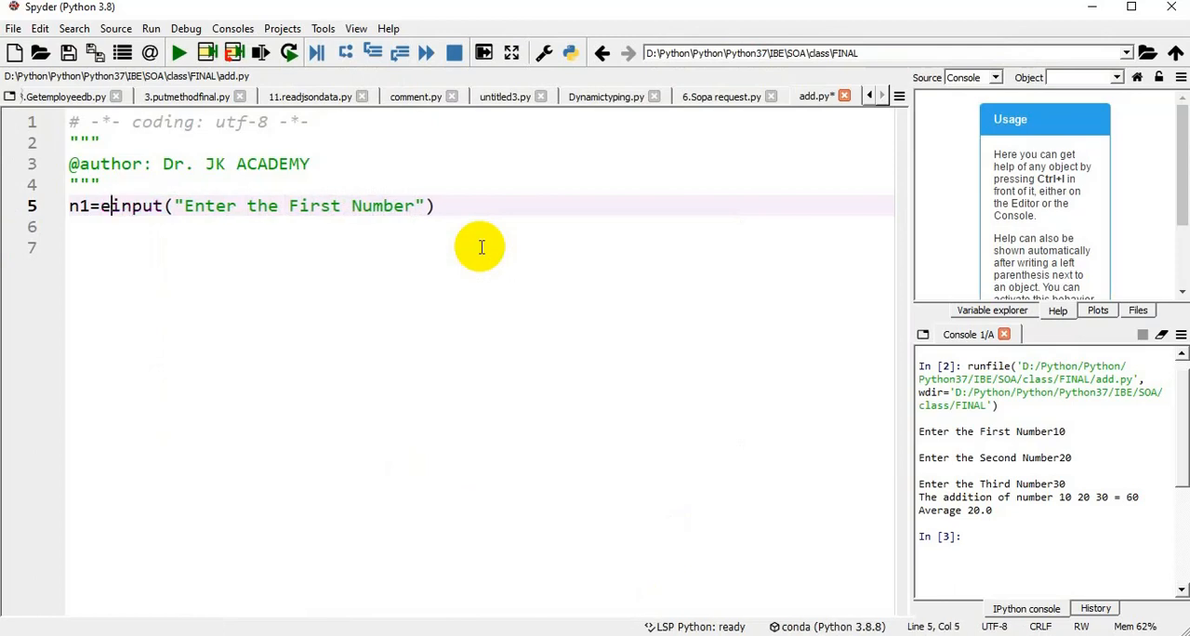
pyautogui.write('eval(')
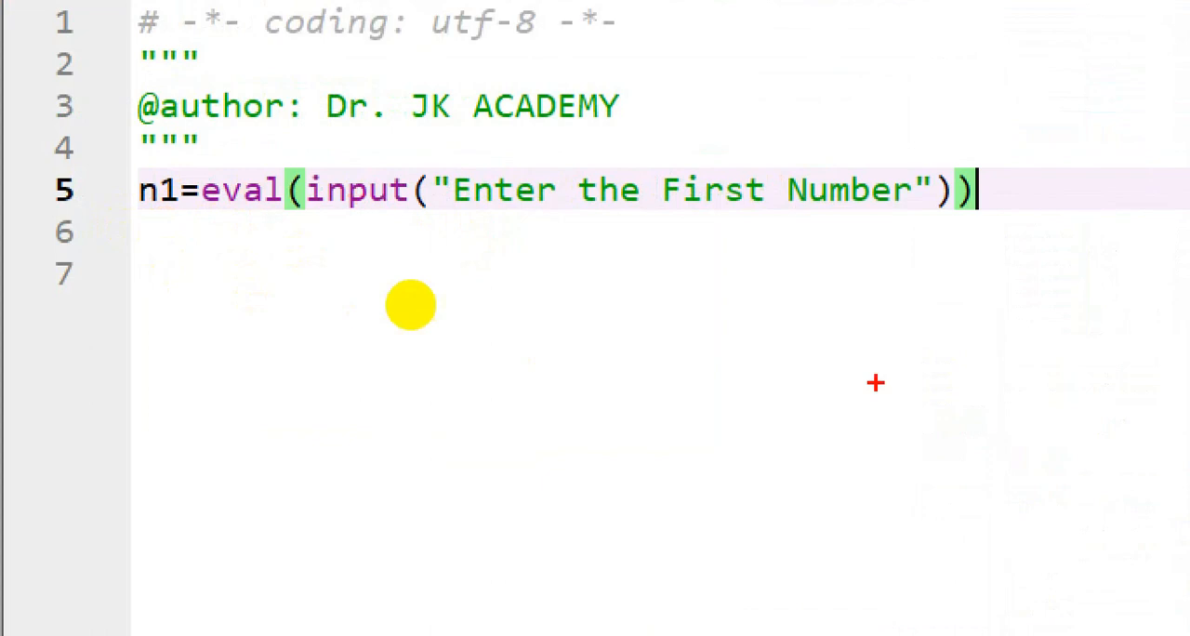
pyautogui.moveTo(251, 191)
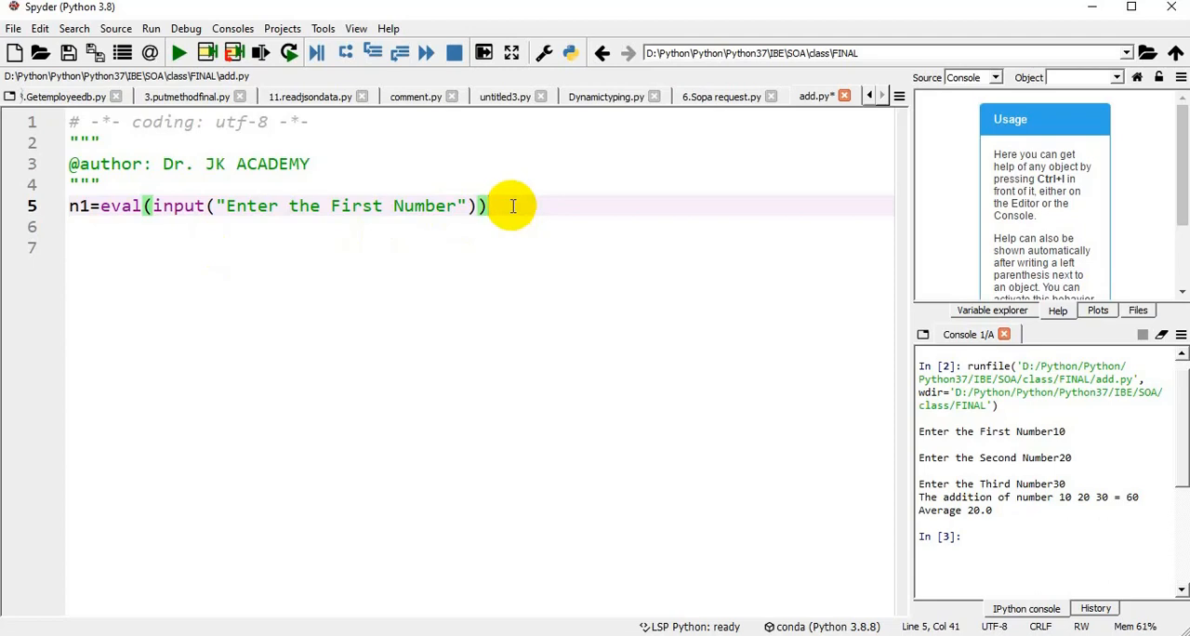
# Add n2=eval(input("Enter the Second Number")) on a new line below n1.
pyautogui.press('Return')
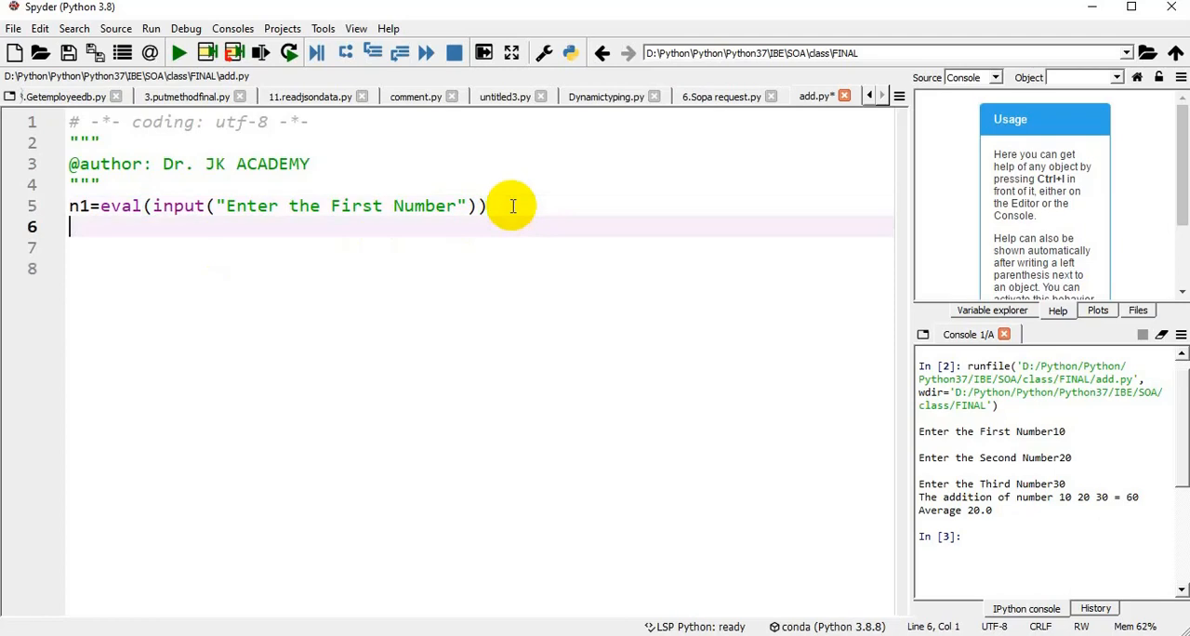
pyautogui.write('n2=')
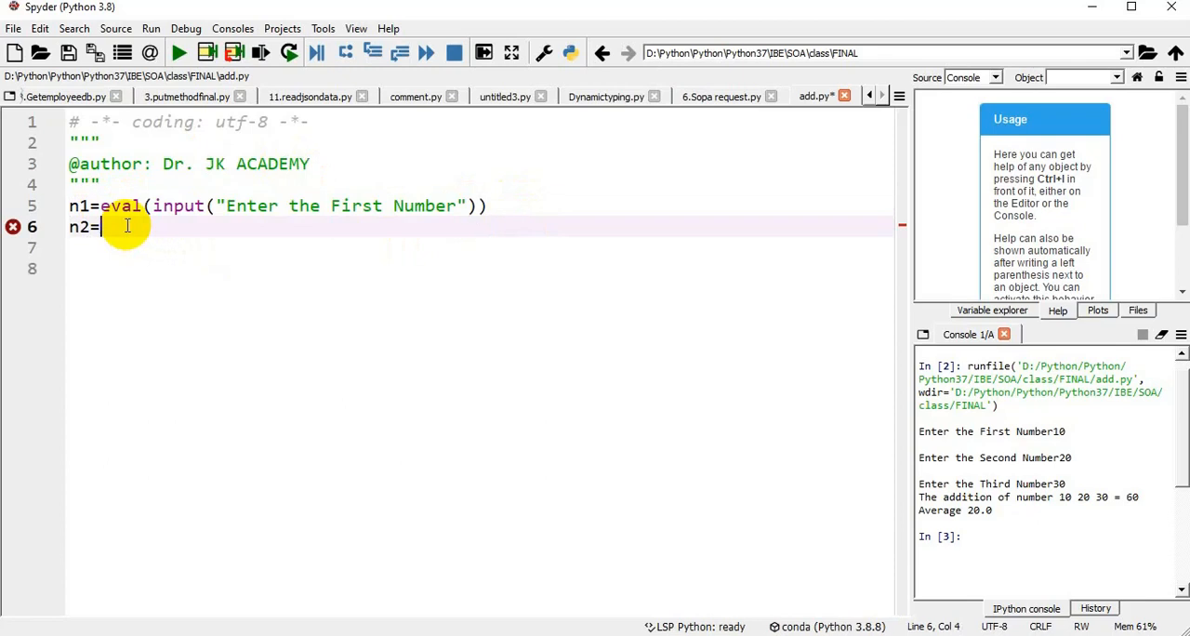
pyautogui.write('eval(input("Enter the First Number"))')
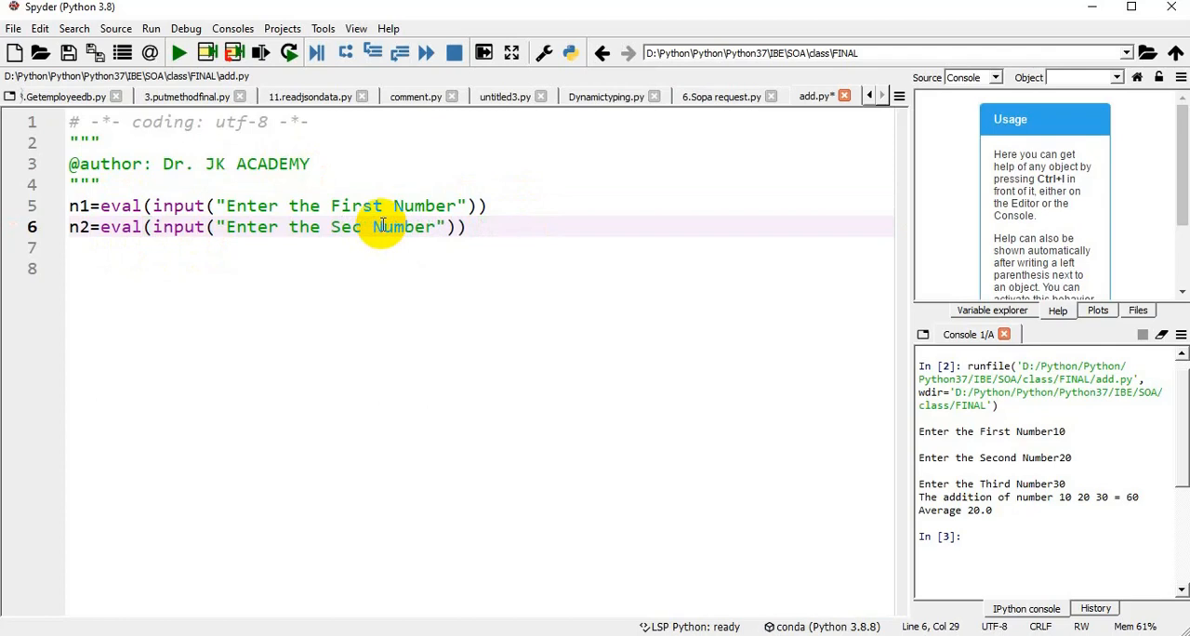
pyautogui.write('ond')
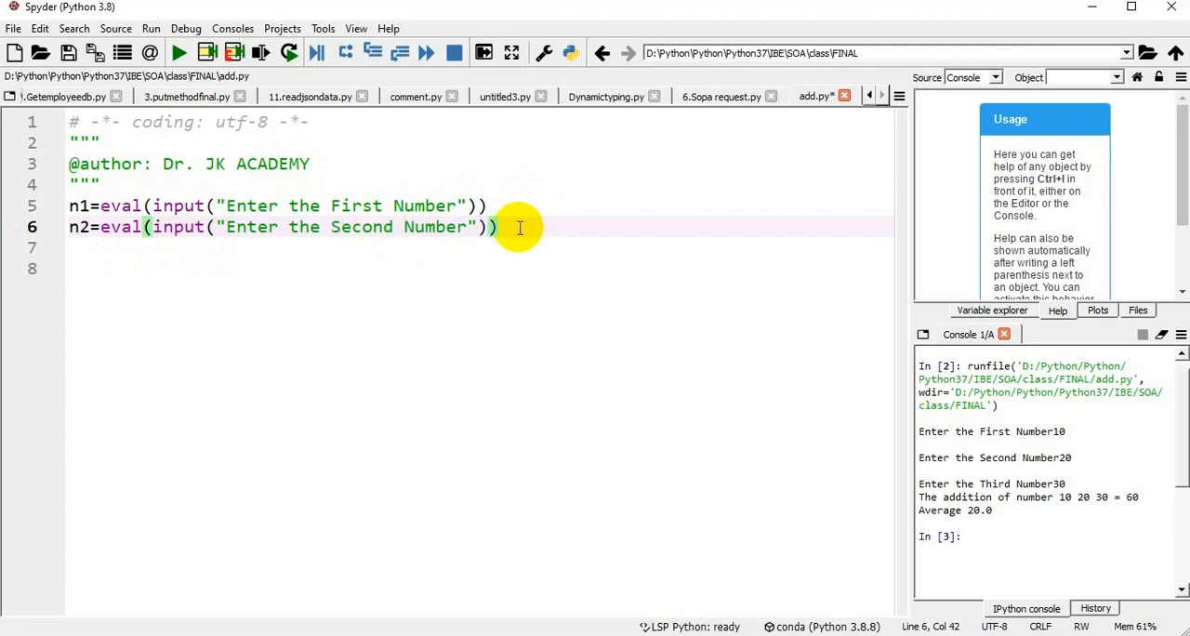
# Add n3=eval(input("Enter the Third Number")) on the next line.
pyautogui.write('n3')
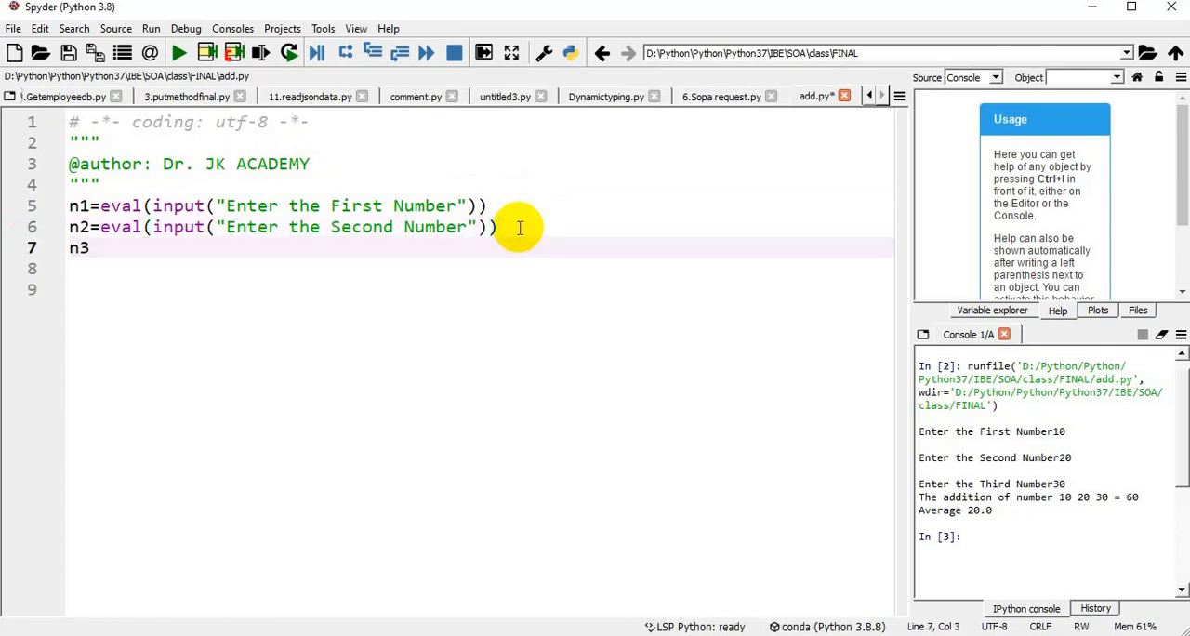
pyautogui.write('=')
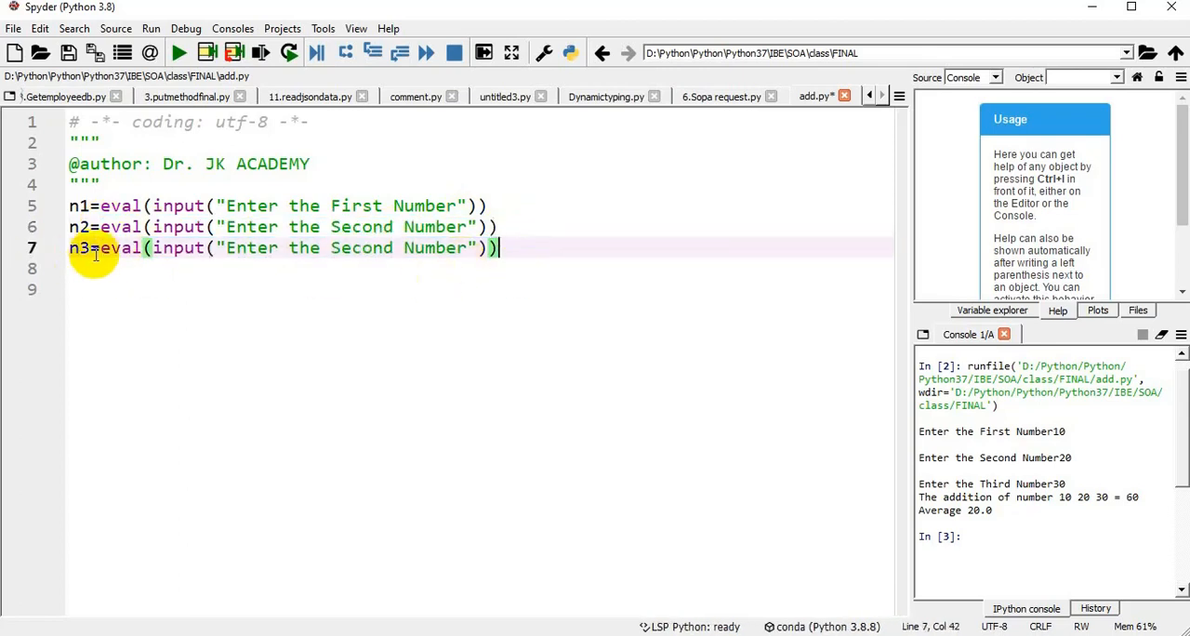
pyautogui.moveTo(368, 247)
pyautogui.write('Th')
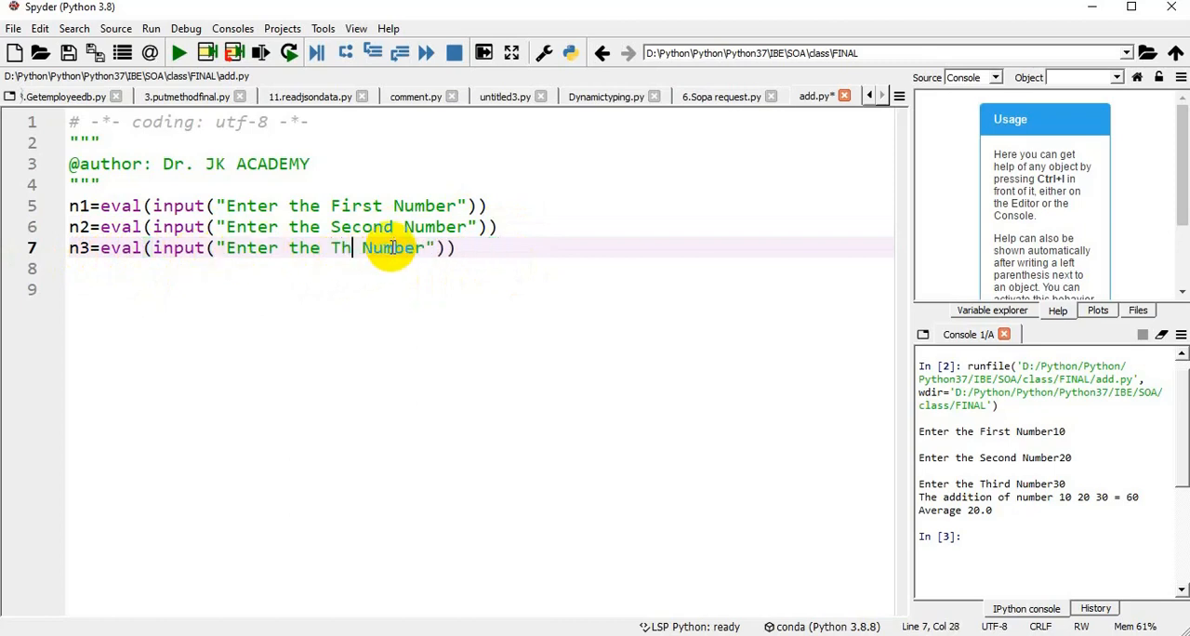
pyautogui.write('ird')
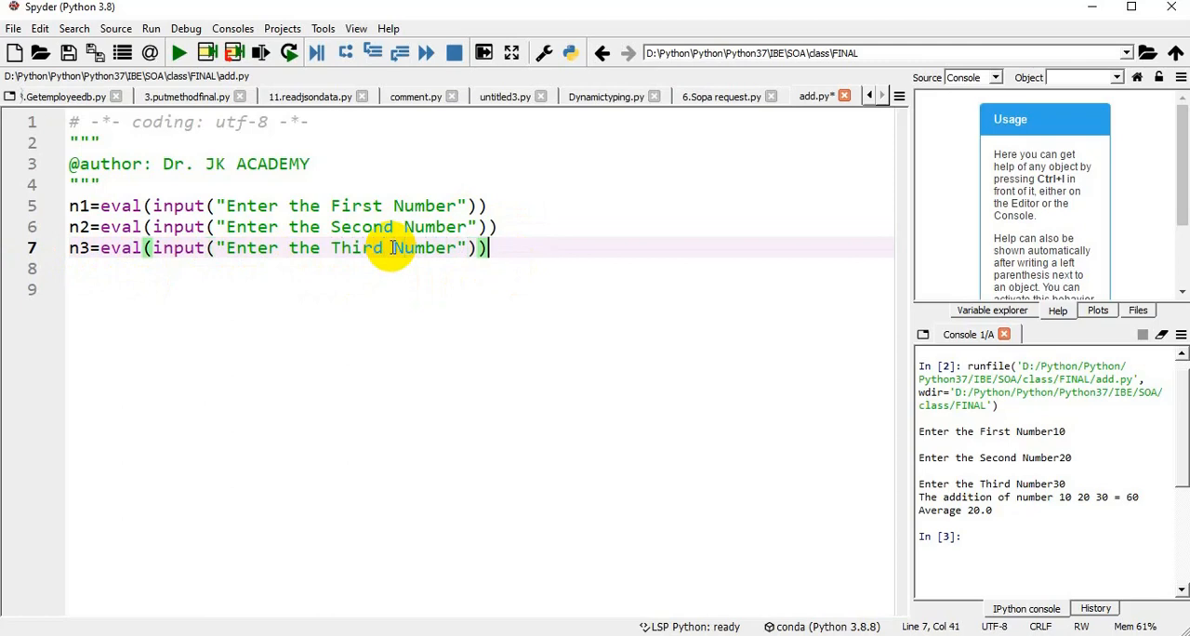
# Write sum=n1+n2+n3 on a new line of add.py.
pyautogui.write('su')
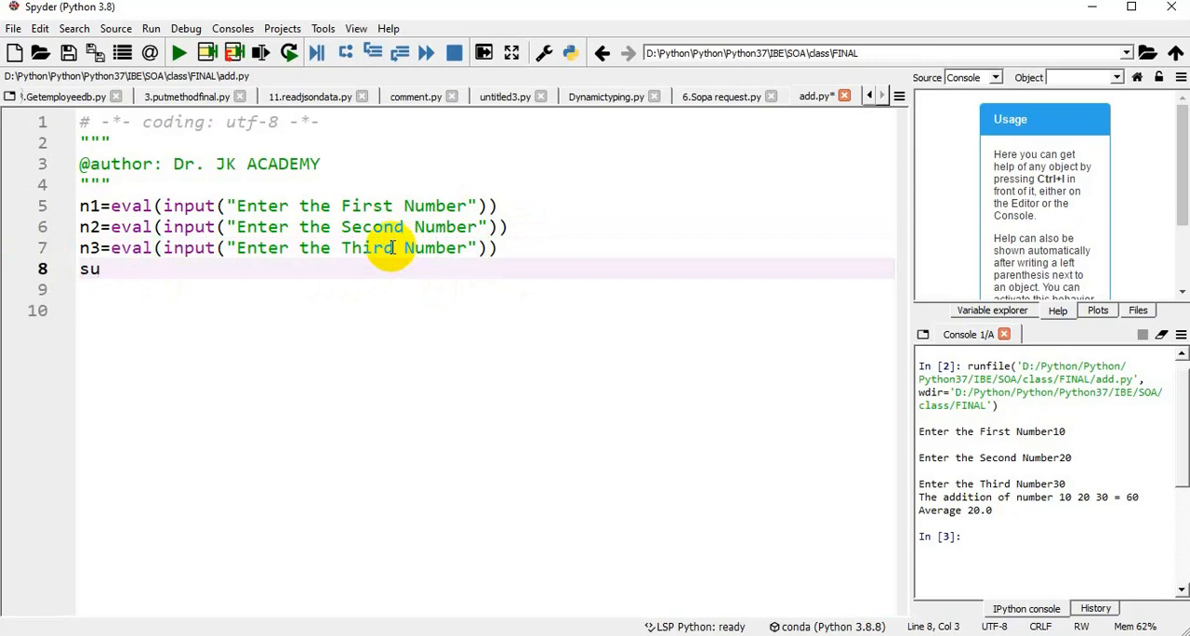
pyautogui.write('m=')
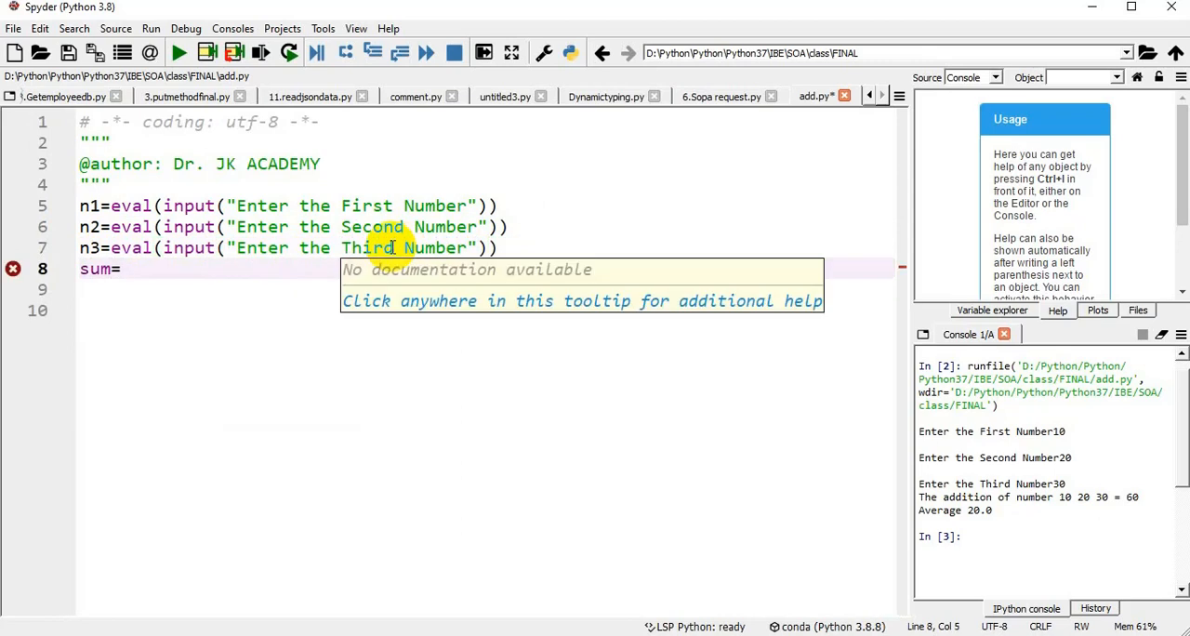
pyautogui.write('n1')
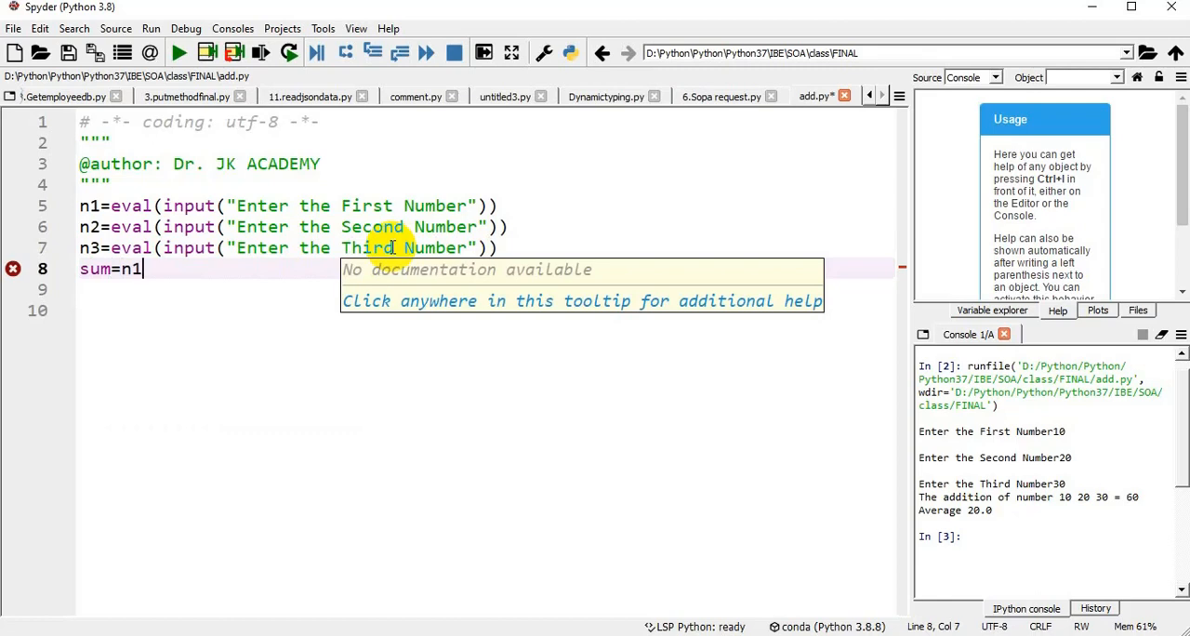
pyautogui.write('+n2')
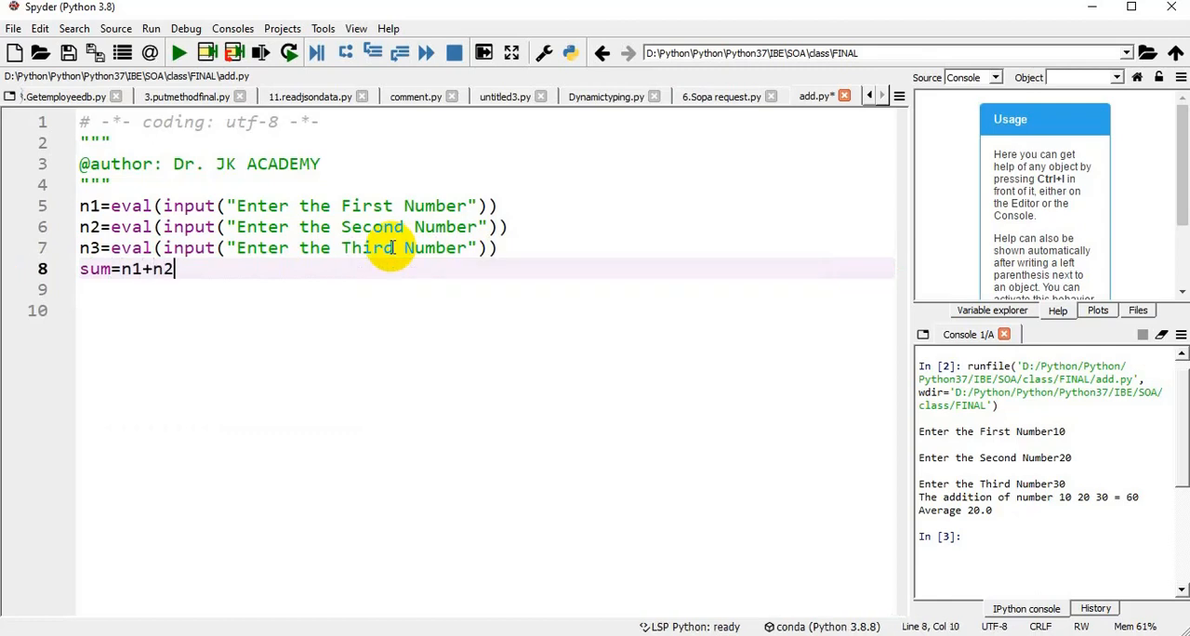
pyautogui.write('+n3')
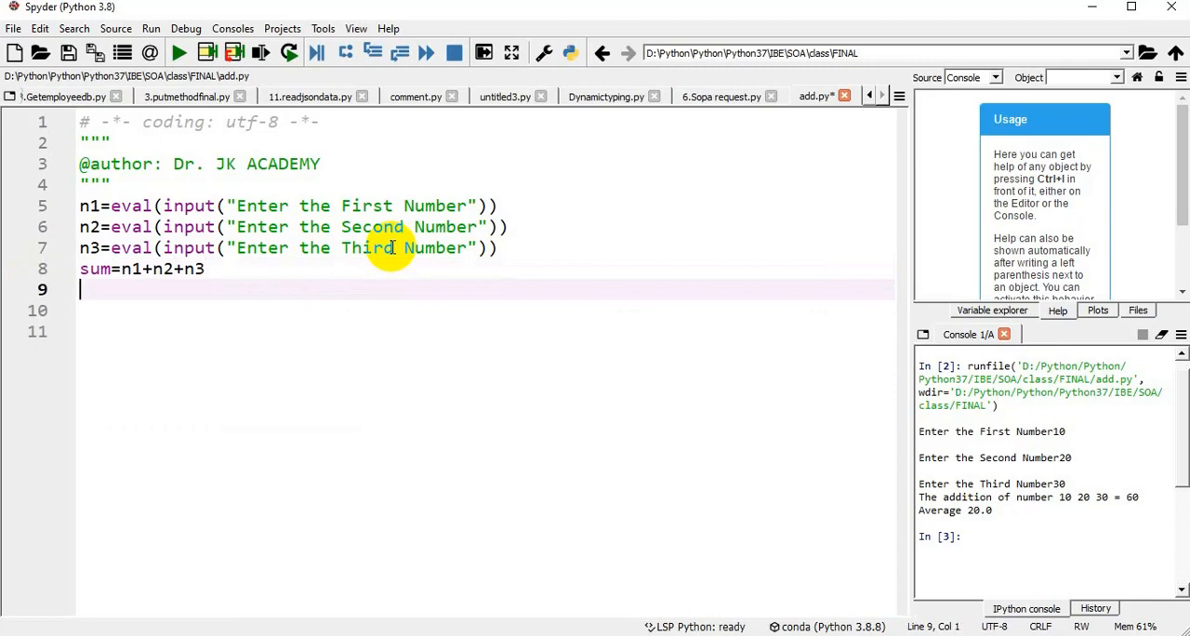
# Write avg=sum/3 on the line below the sum.
pyautogui.write('avg')
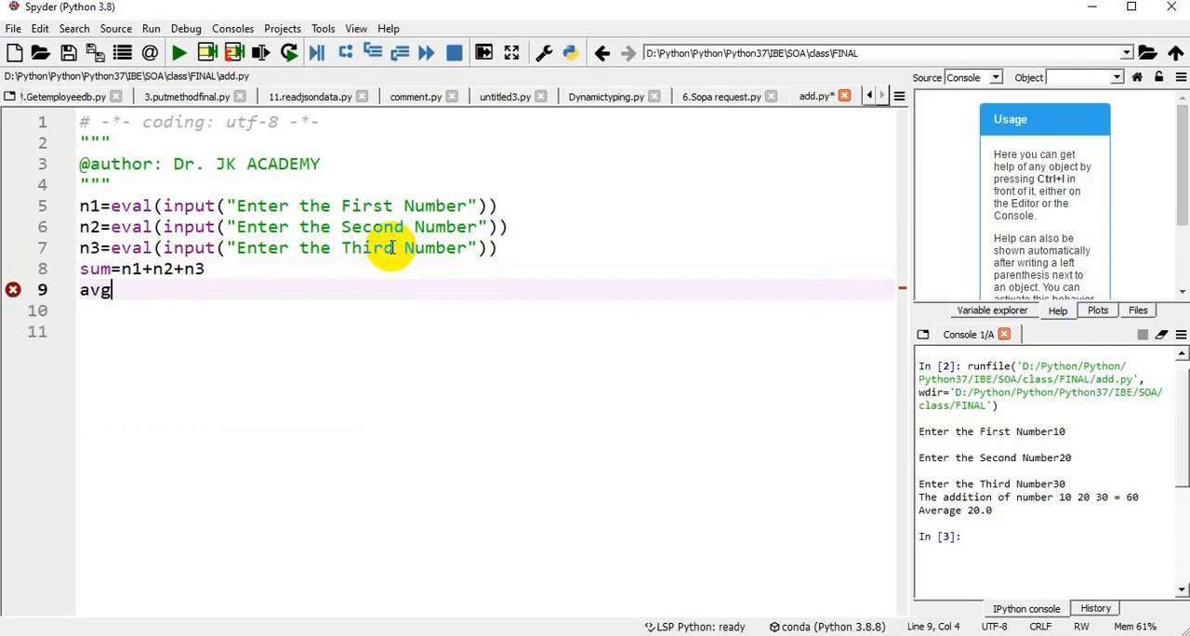
pyautogui.write('=')
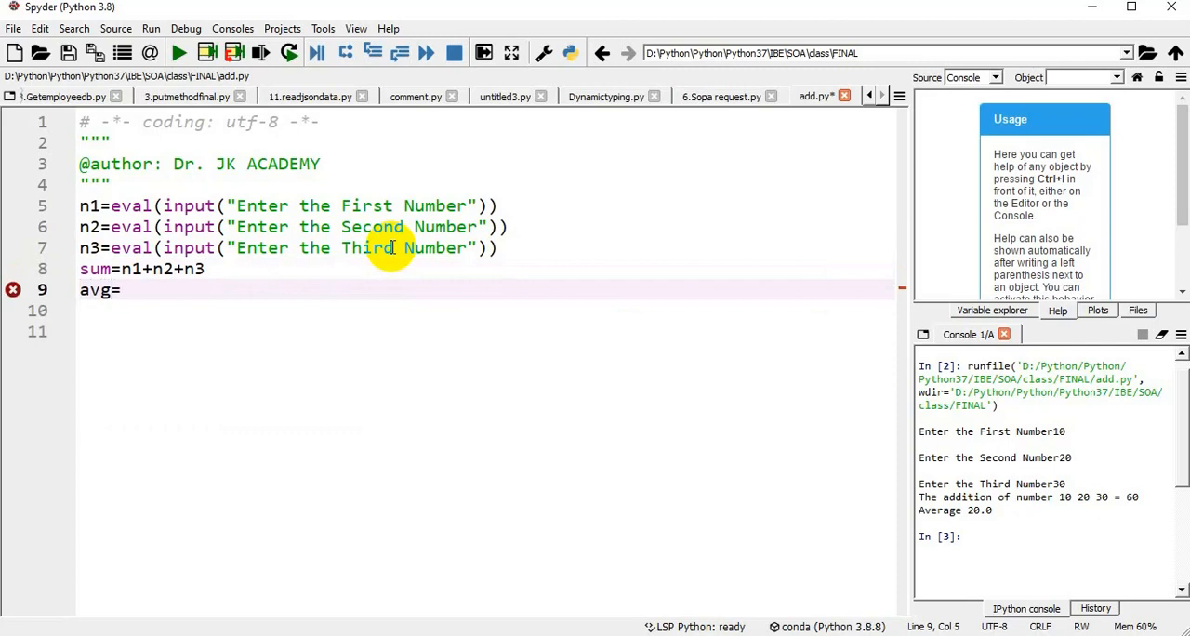
pyautogui.write('sum/3')
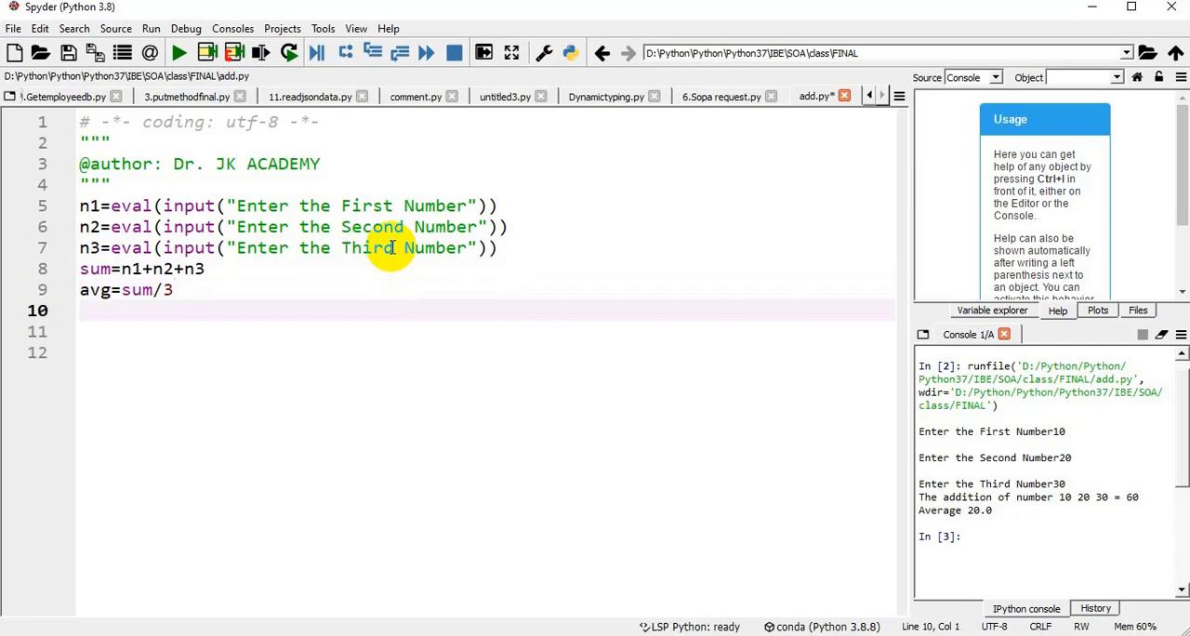
# Write print(n1,"+",n2,"+",n3,"=",sum) on line 10 of add.py.
pyautogui.write('pr')
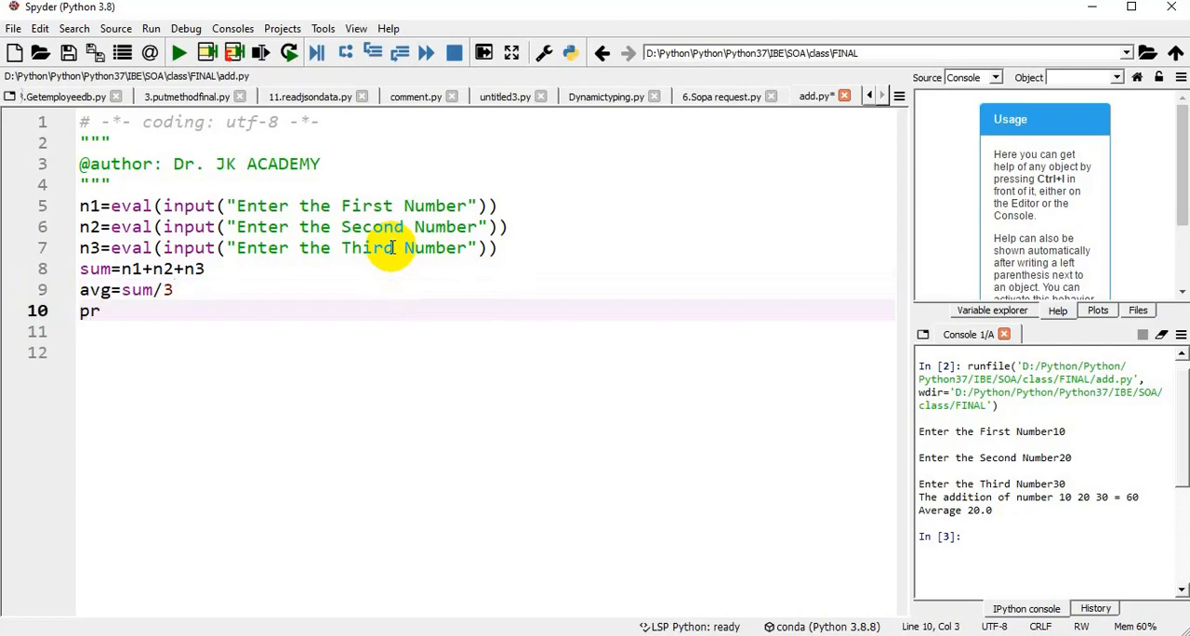
pyautogui.write('int(')
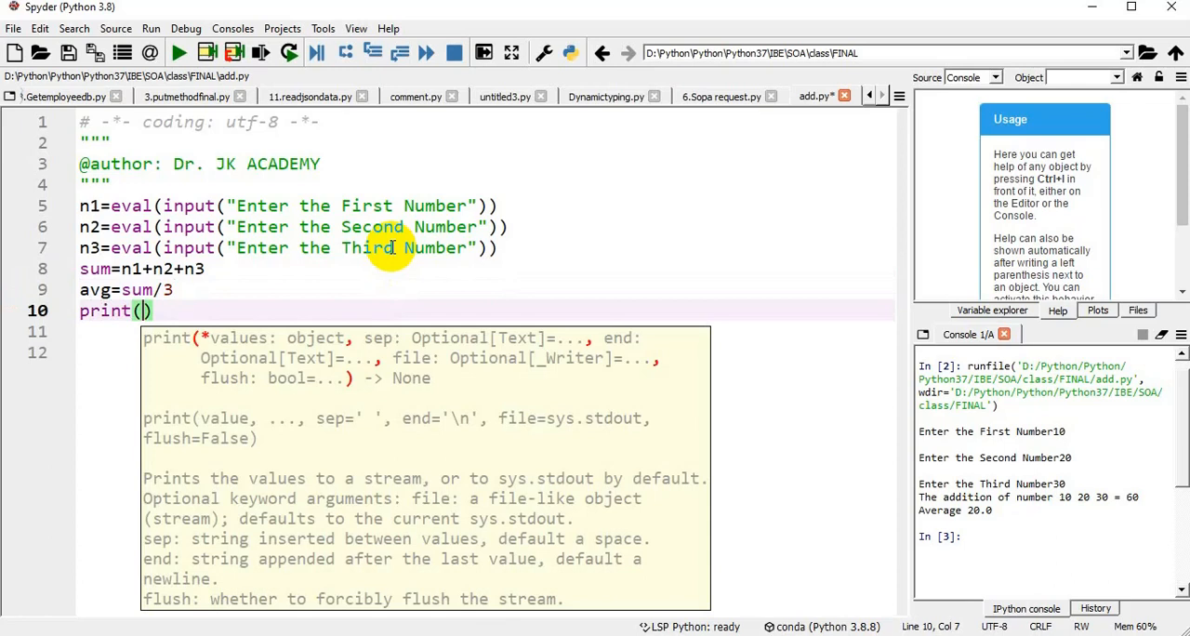
pyautogui.write('n1')
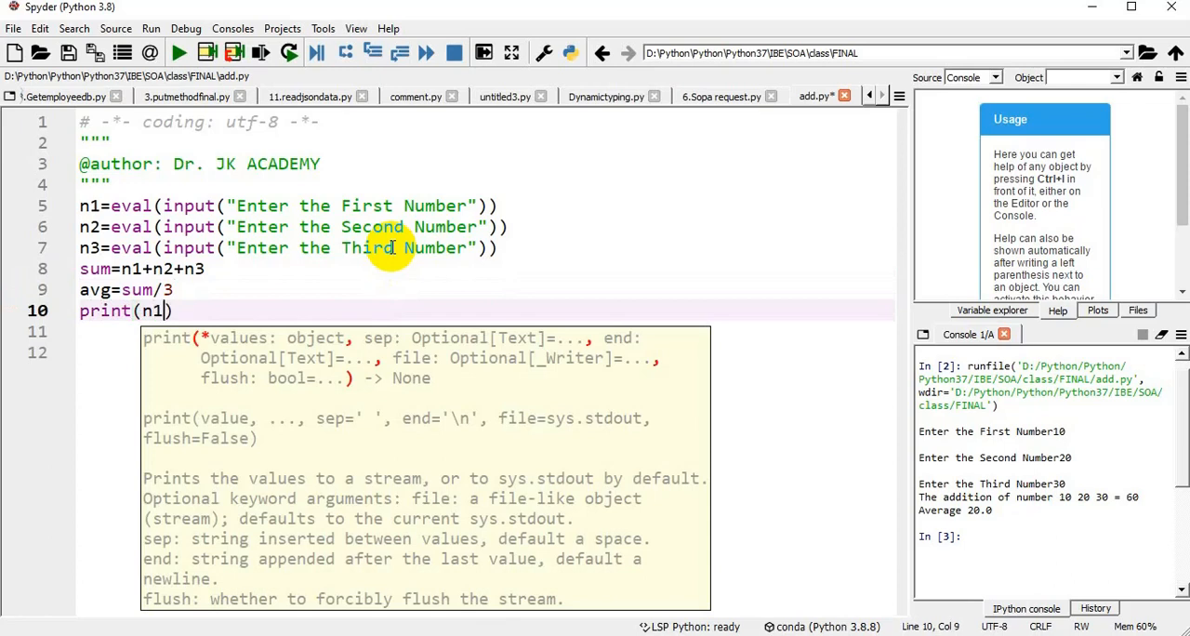
pyautogui.write('"')
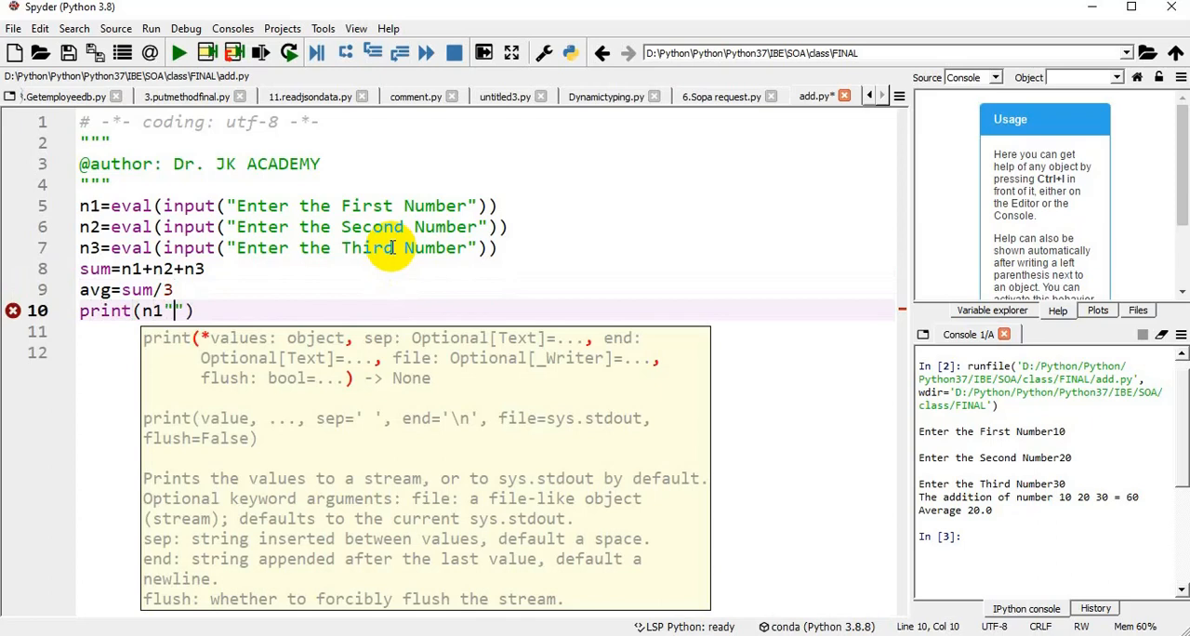
pyautogui.write('+')
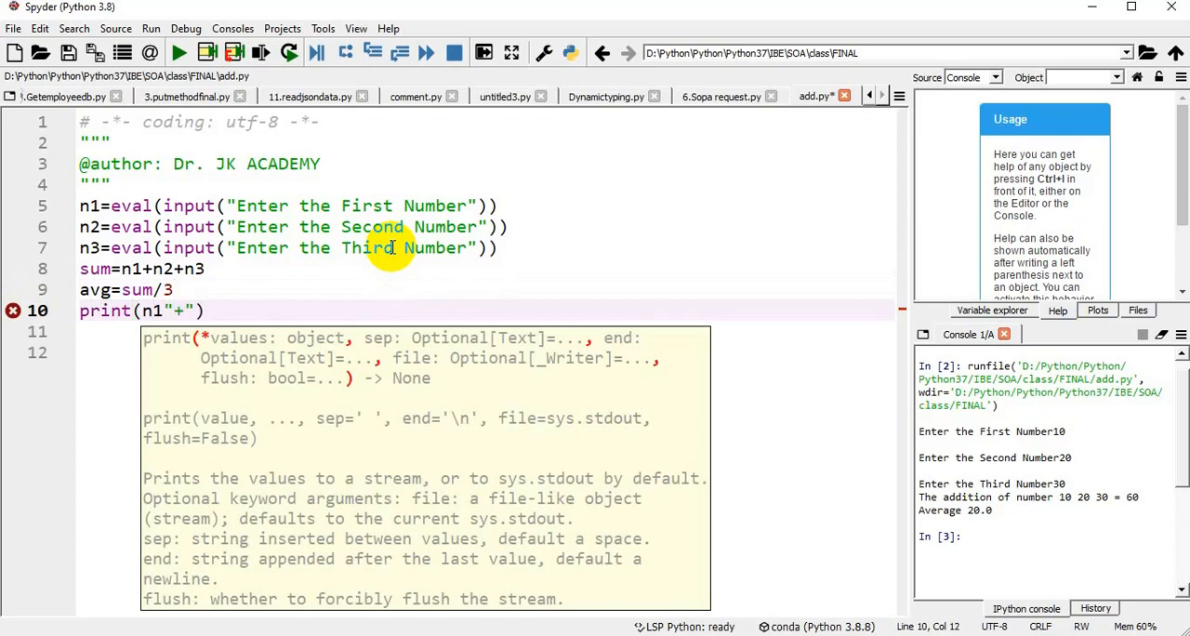
pyautogui.write('n2')
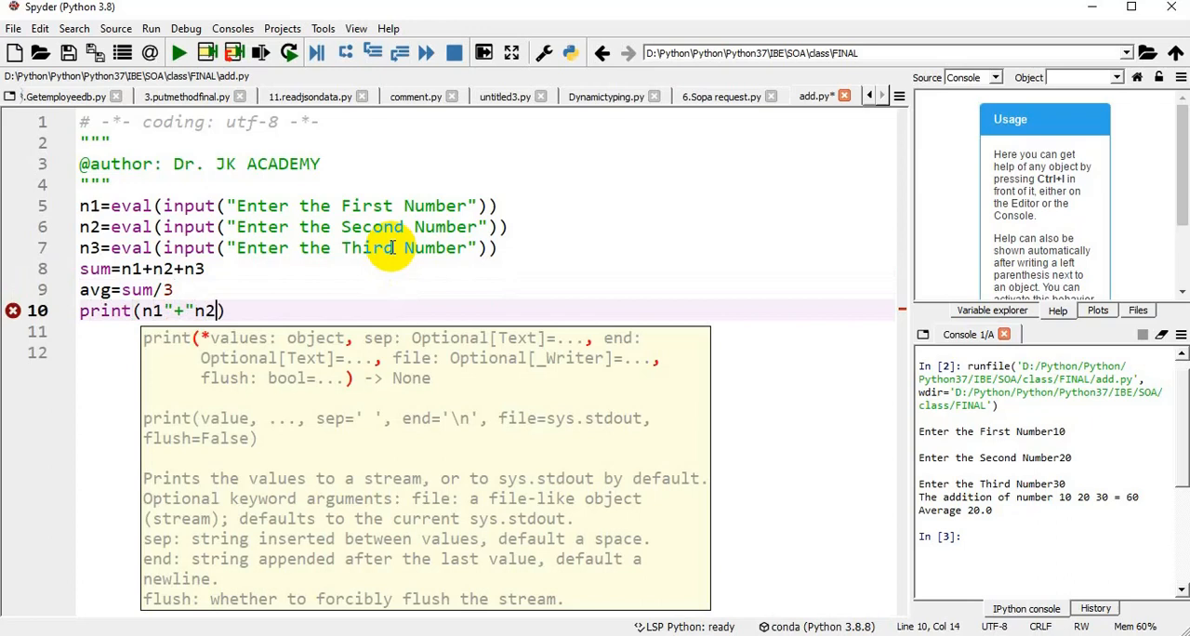
pyautogui.write('""')
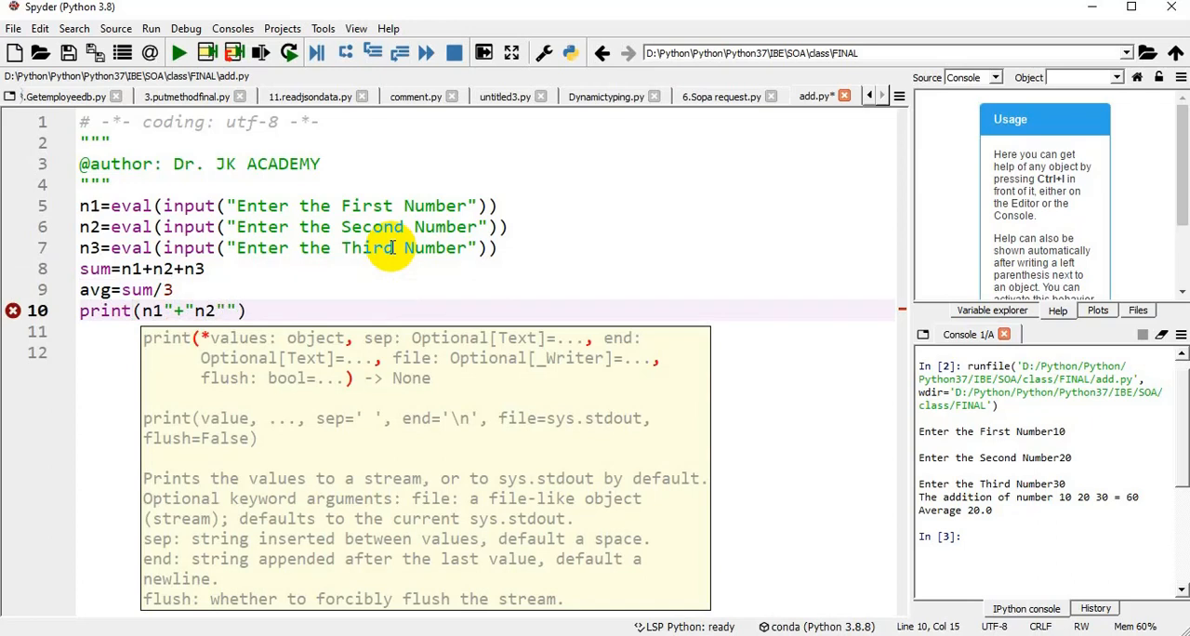
pyautogui.write('+')
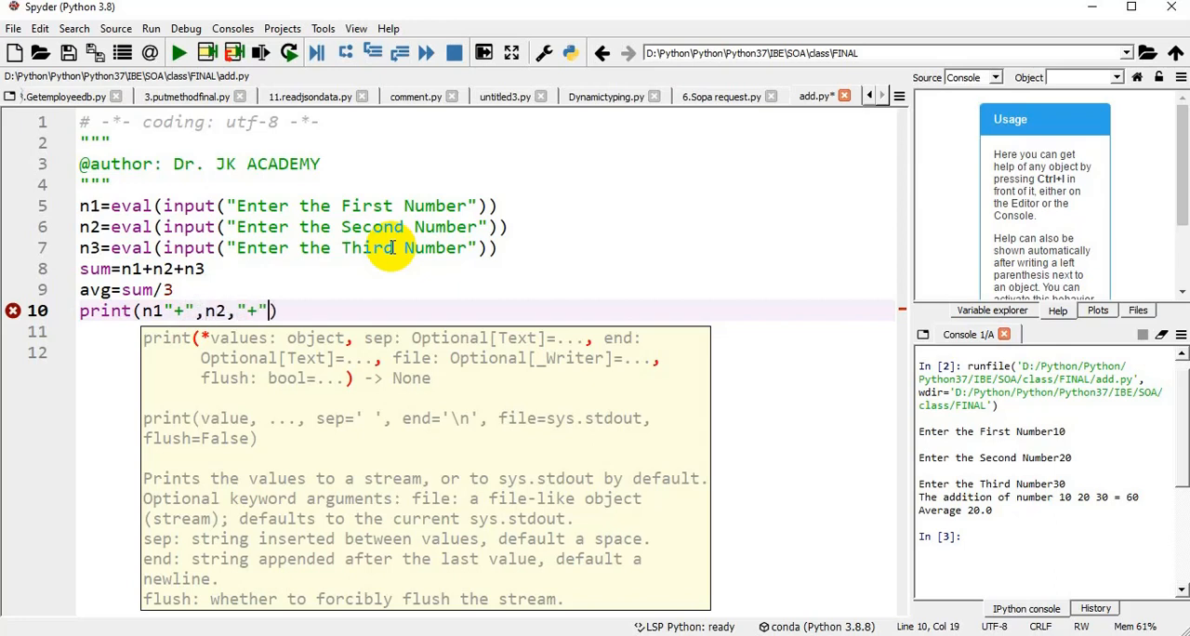
pyautogui.write(',')
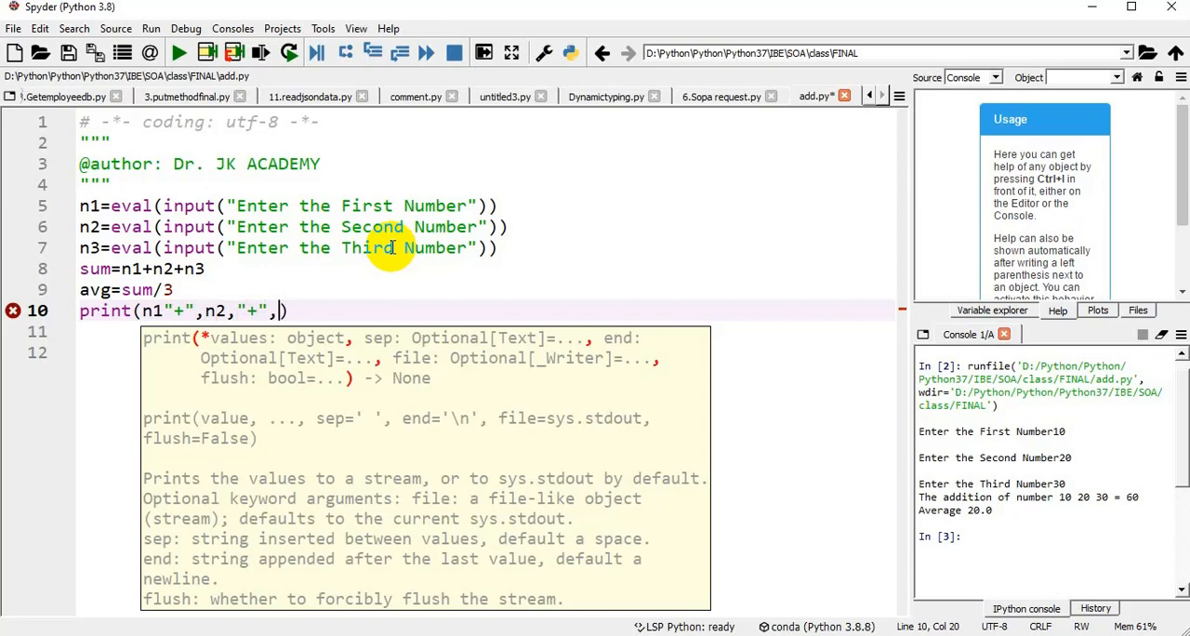
pyautogui.write('n3')
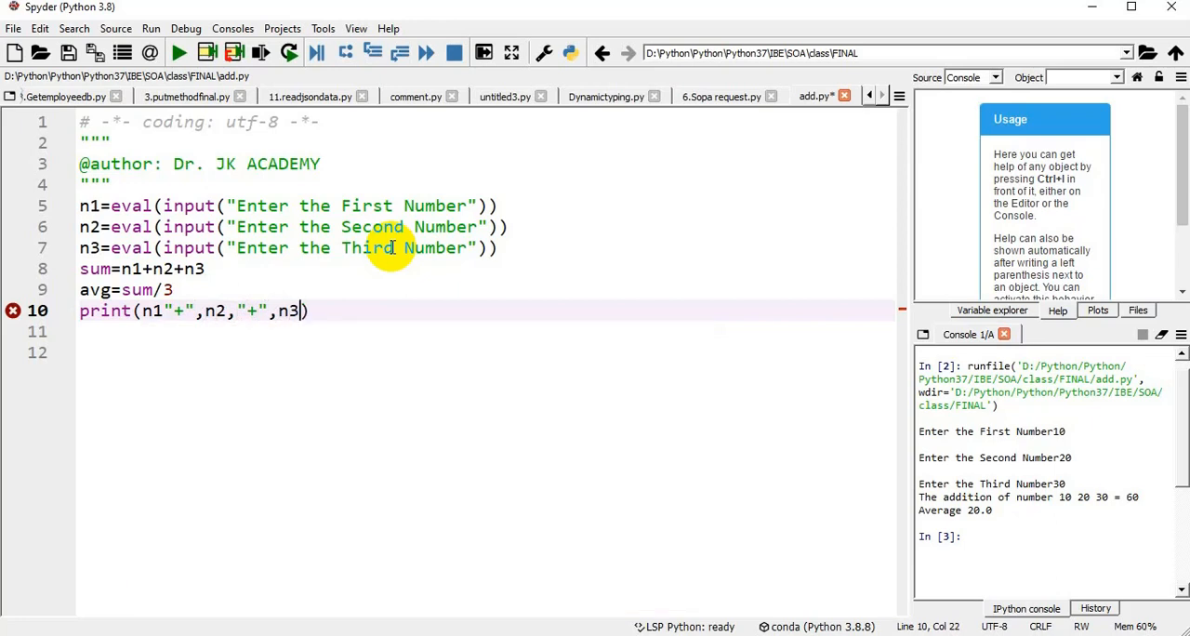
pyautogui.write(',')
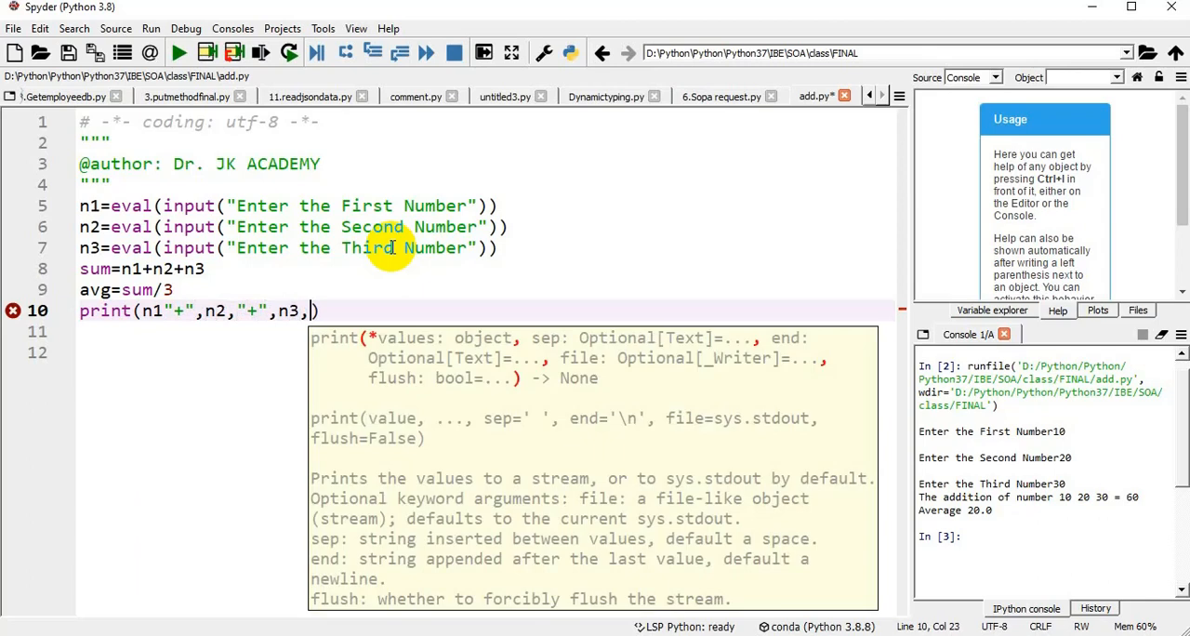
pyautogui.write('"="')
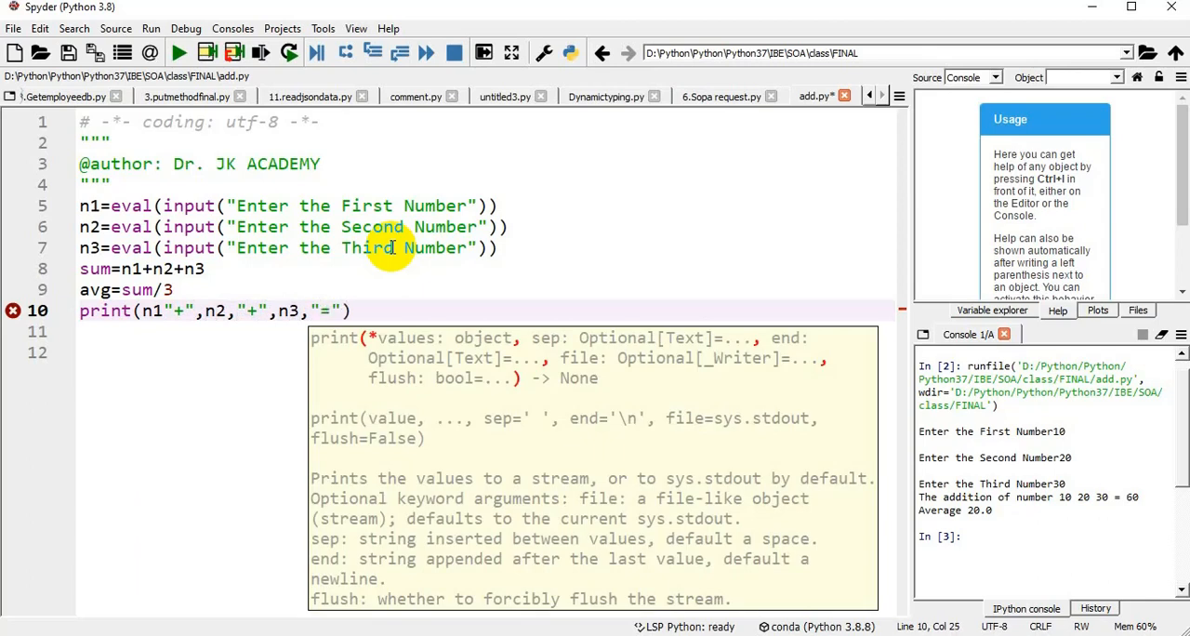
pyautogui.write('su')
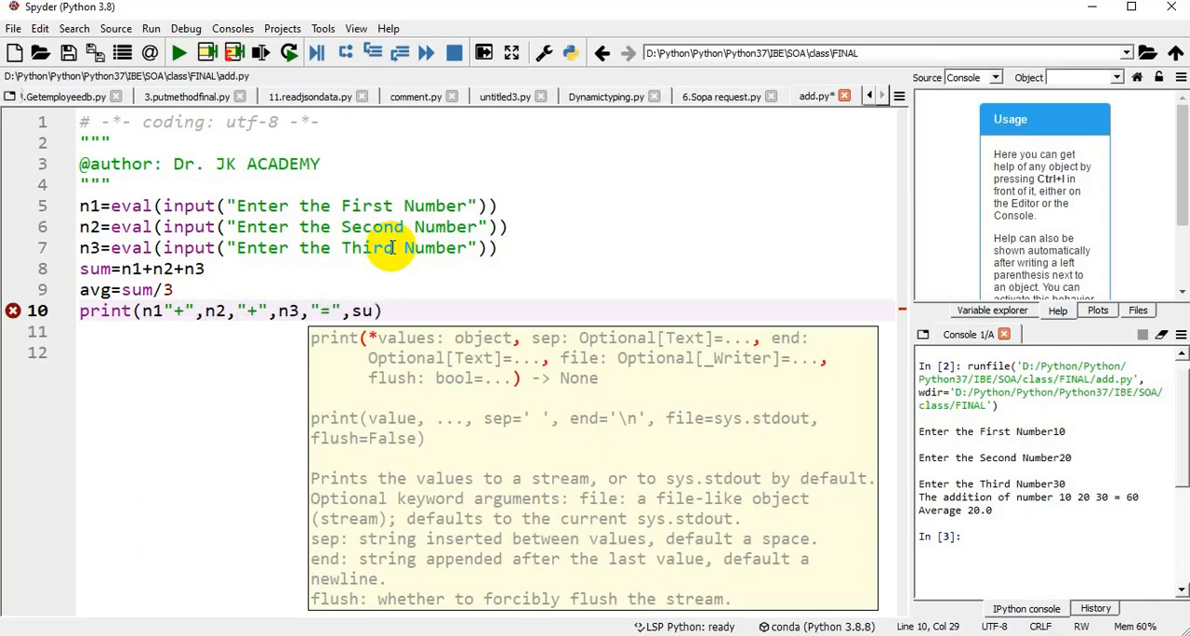
pyautogui.write('m')
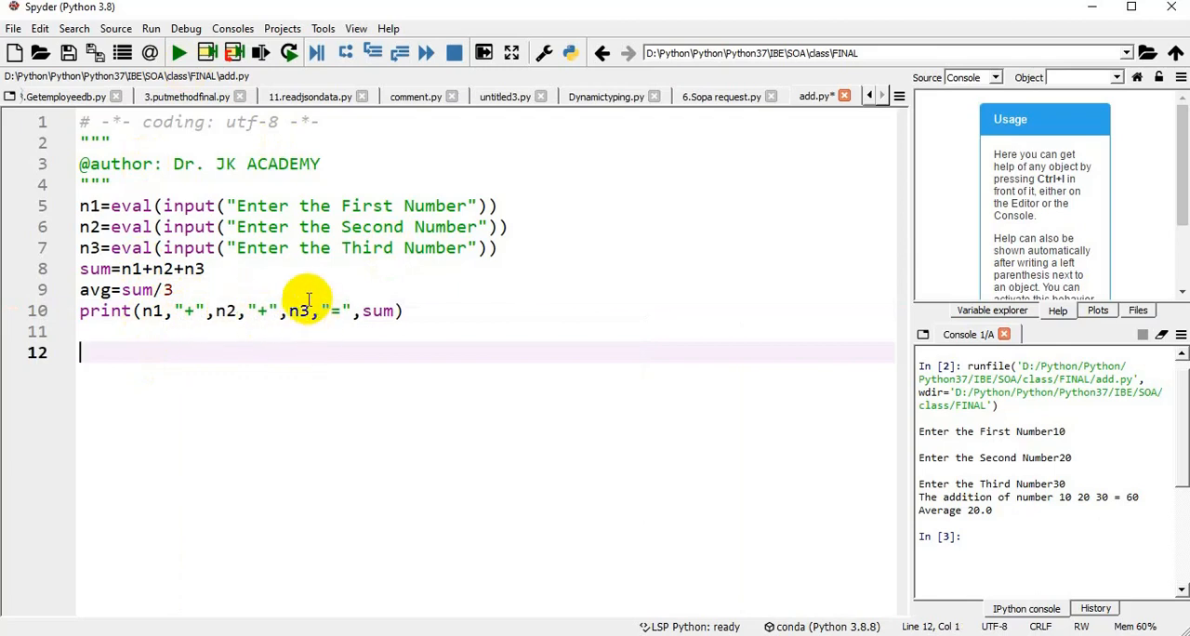
pyautogui.moveTo(296, 307)
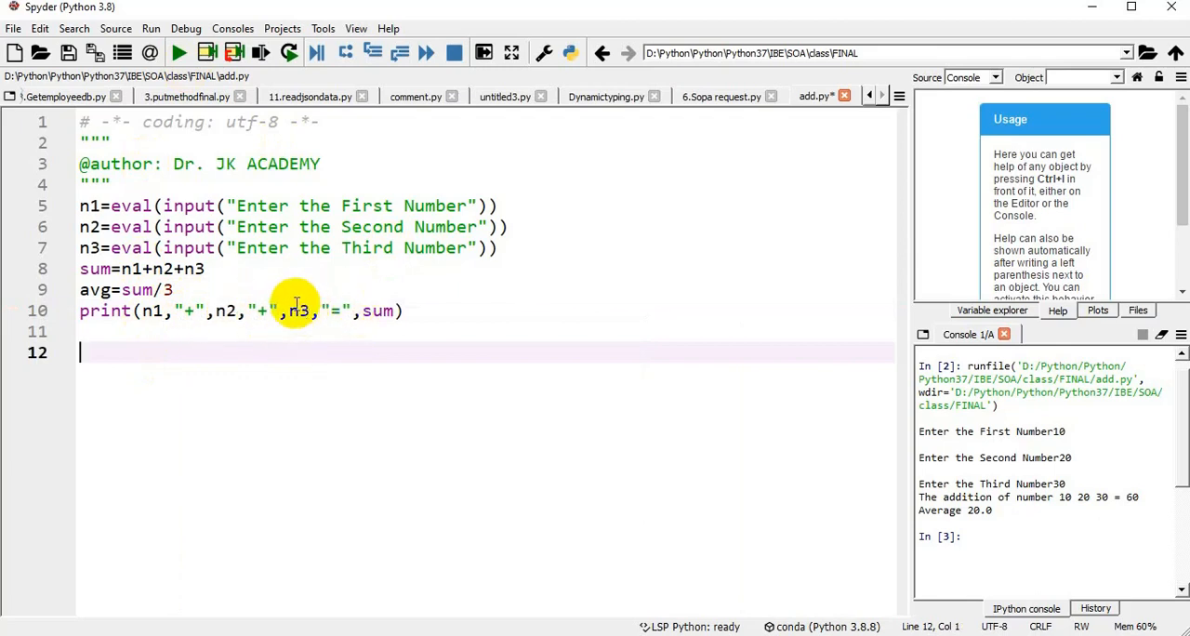
pyautogui.moveTo(331, 311)
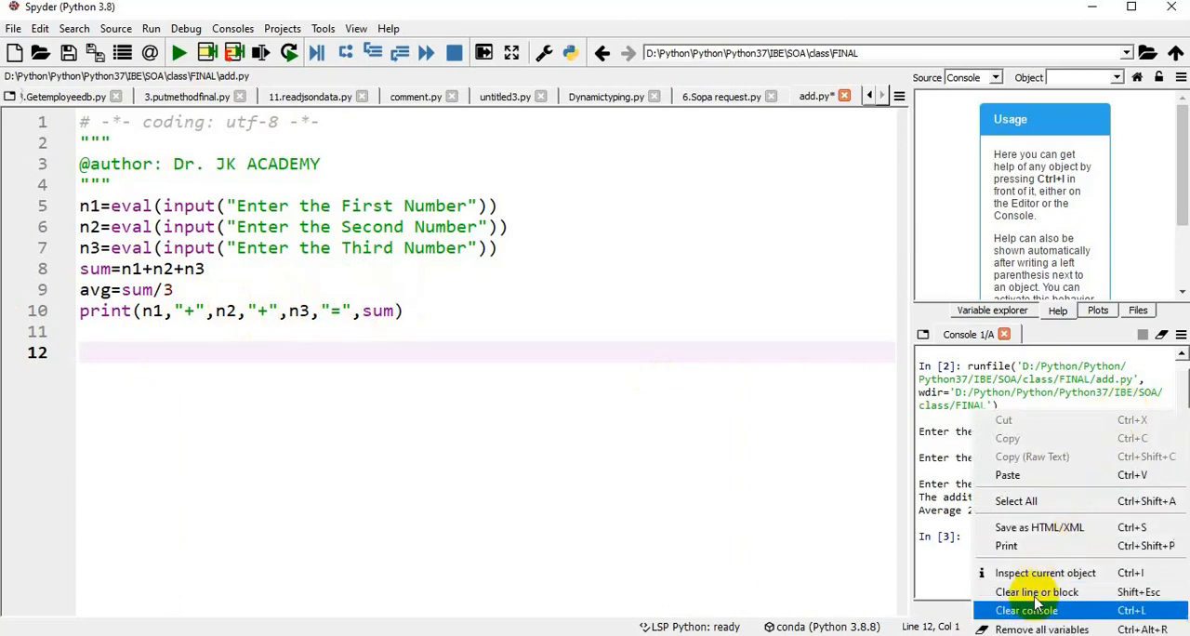
# Clear the console and run add.py entering 10, 20 and 30, giving 10 + 20 + 30 = 60.
pyautogui.click(1027, 611)
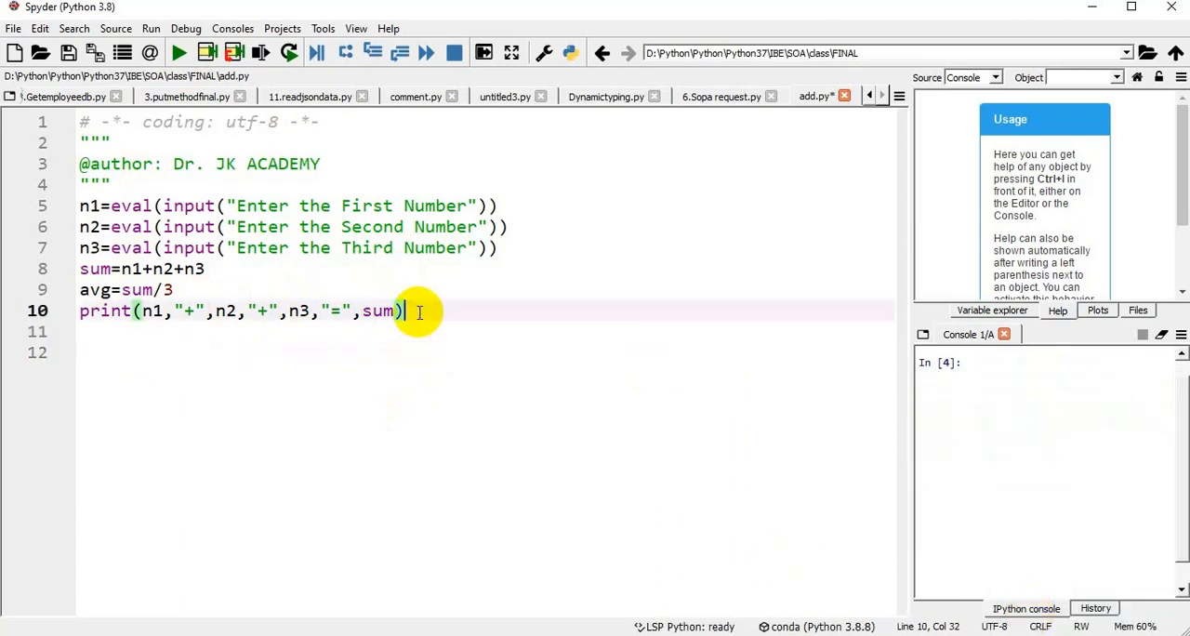
pyautogui.moveTo(178, 52)
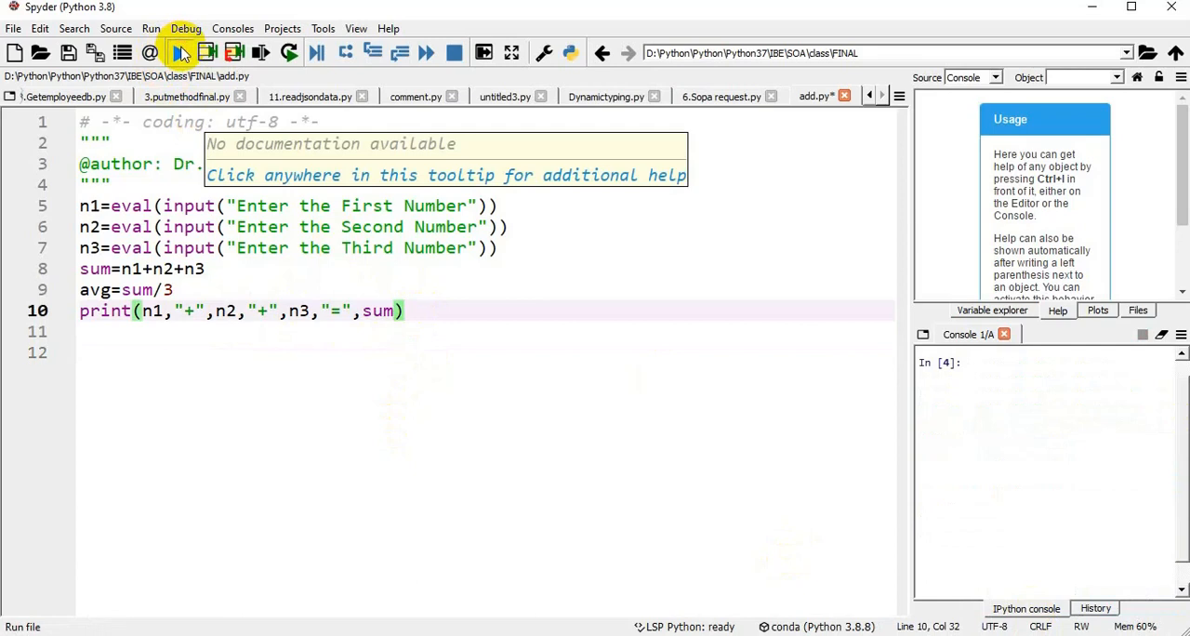
pyautogui.click(179, 52)
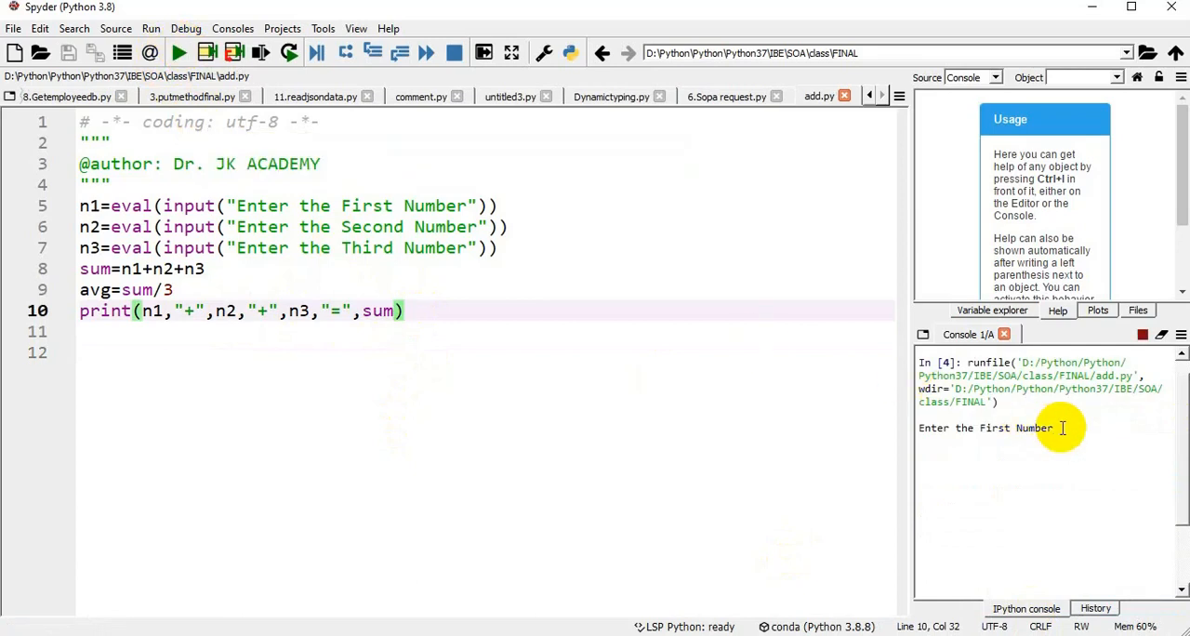
pyautogui.write('10')
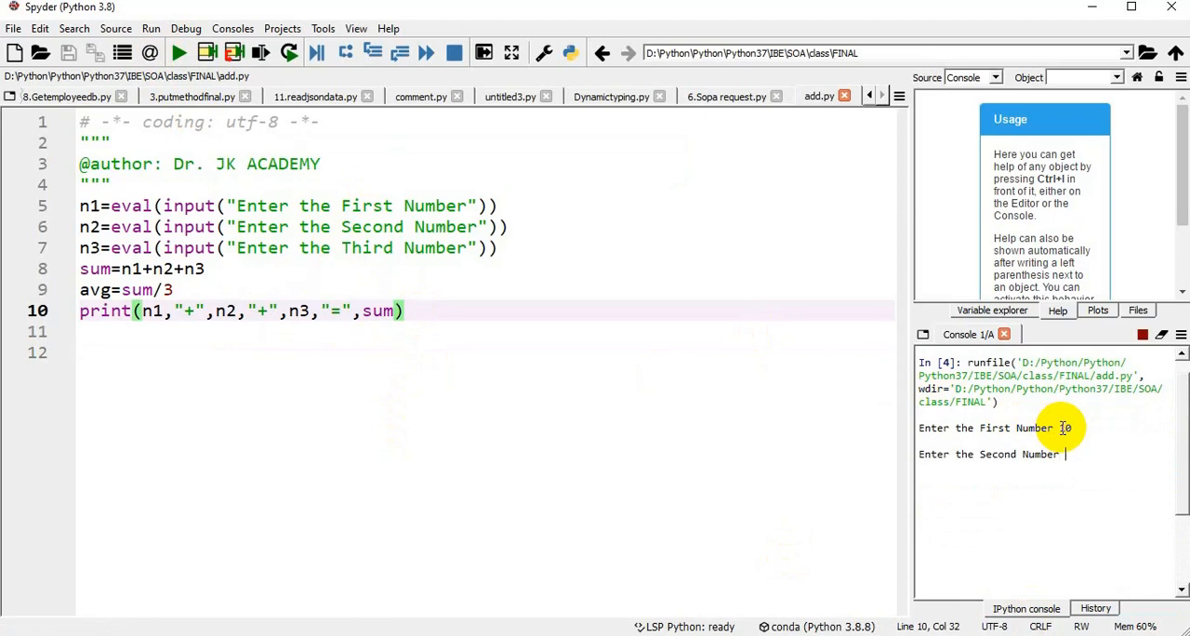
pyautogui.write('20')
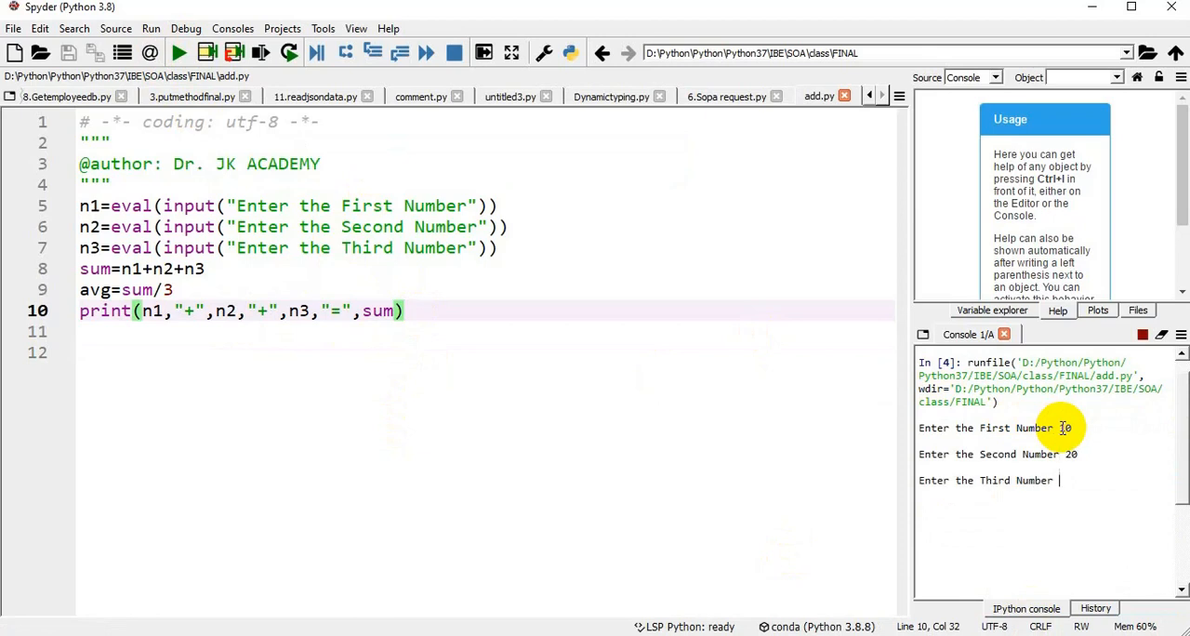
pyautogui.write('30')
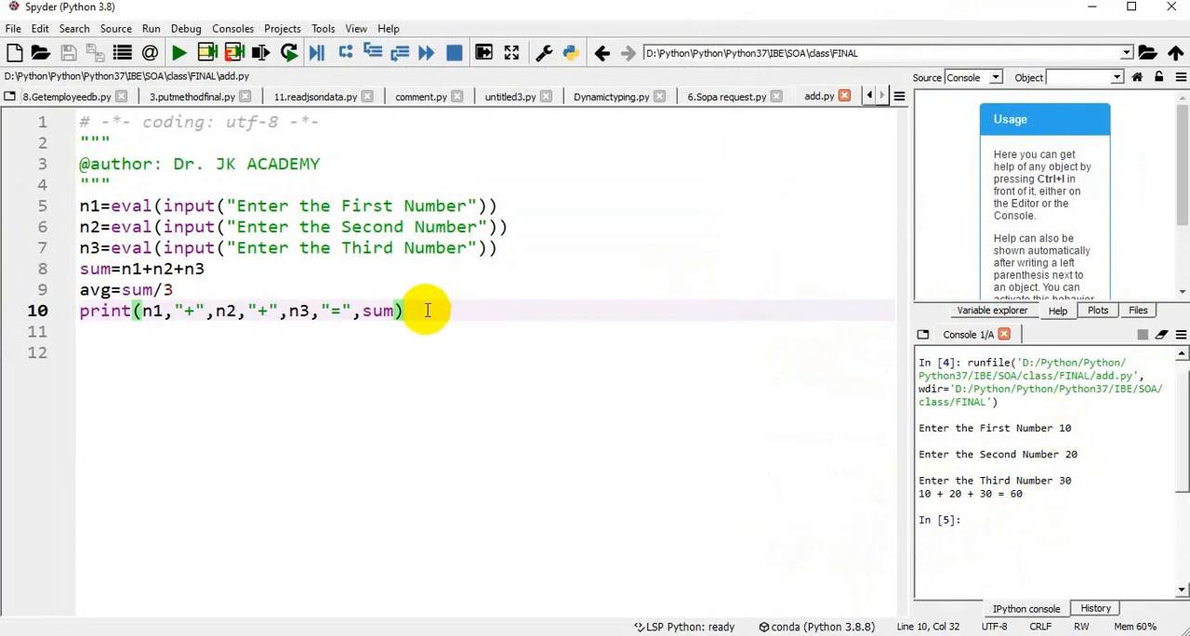
# Write print("Avegrage =", avg) on line 11 of add.py.
pyautogui.write('print')
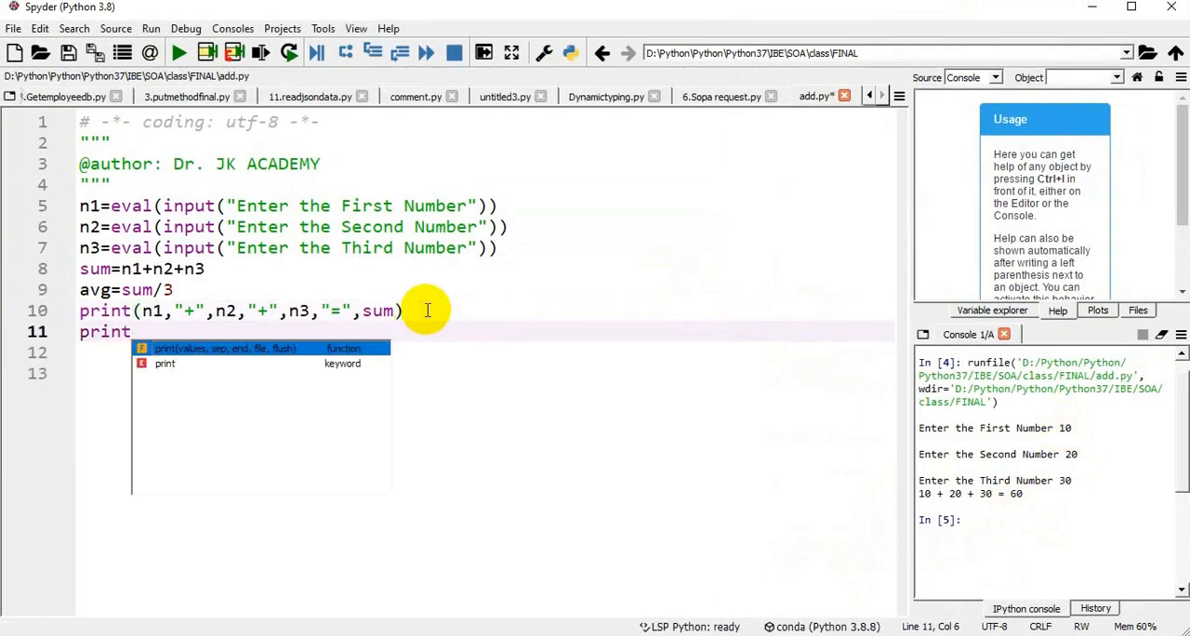
pyautogui.write('("")')
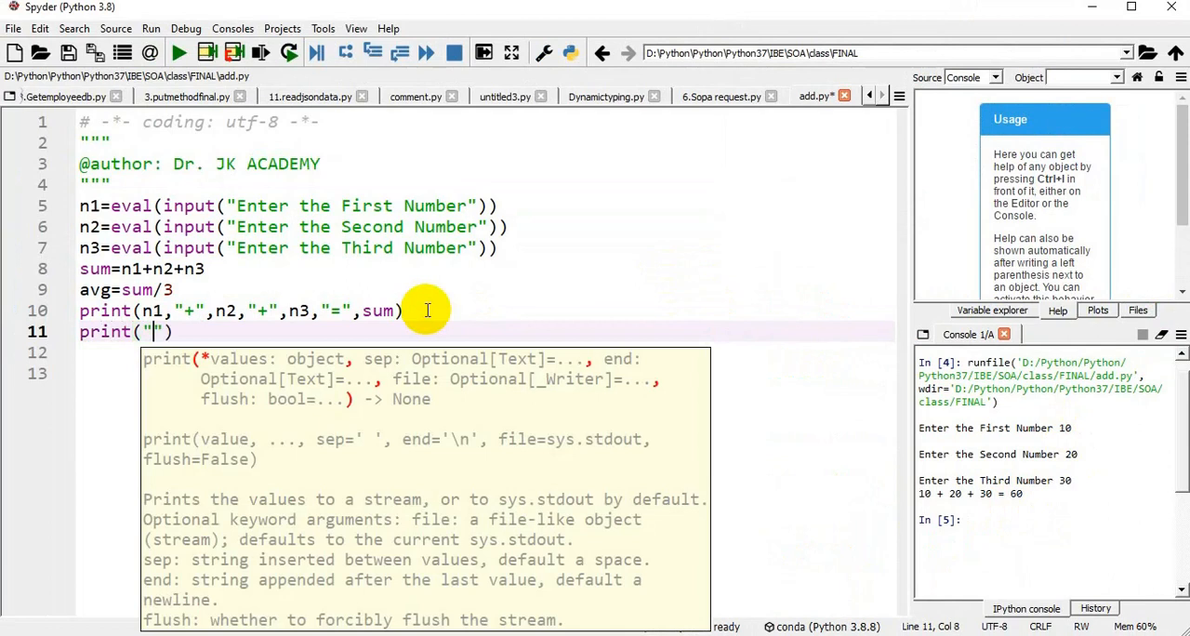
pyautogui.write('Avegrage')
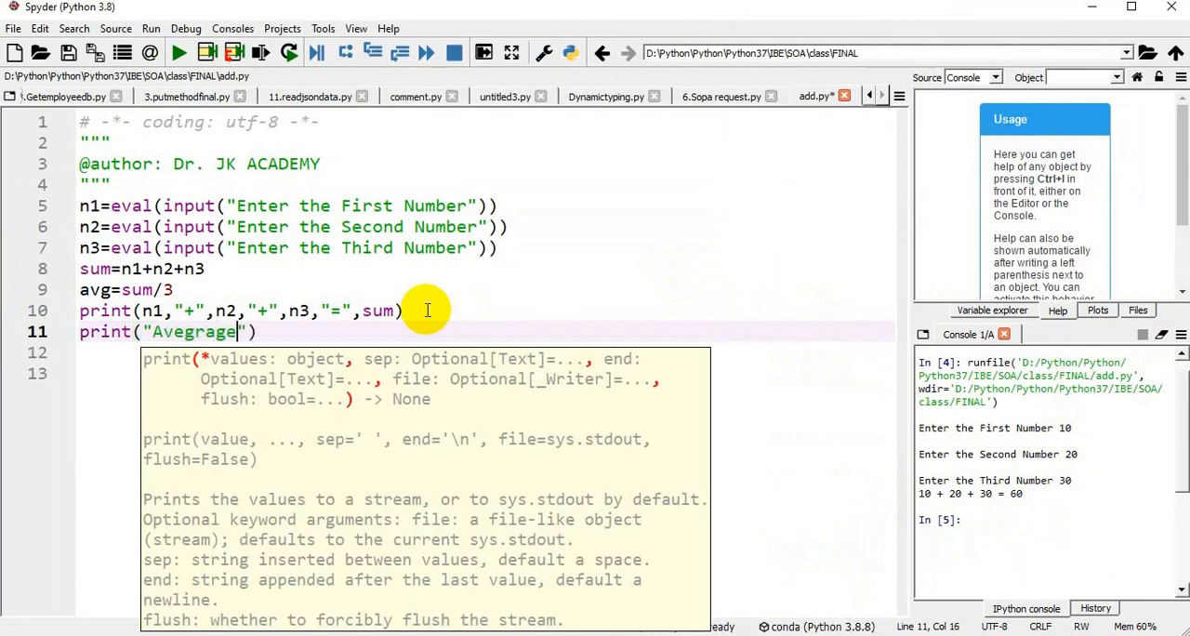
pyautogui.write('=')
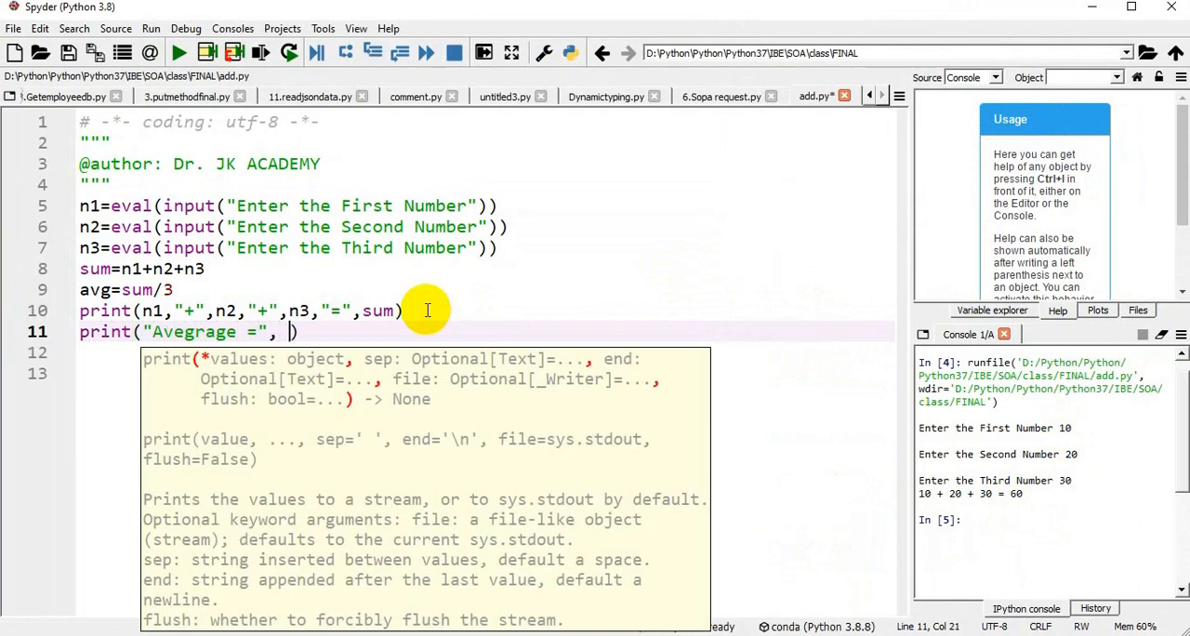
pyautogui.write('avg')
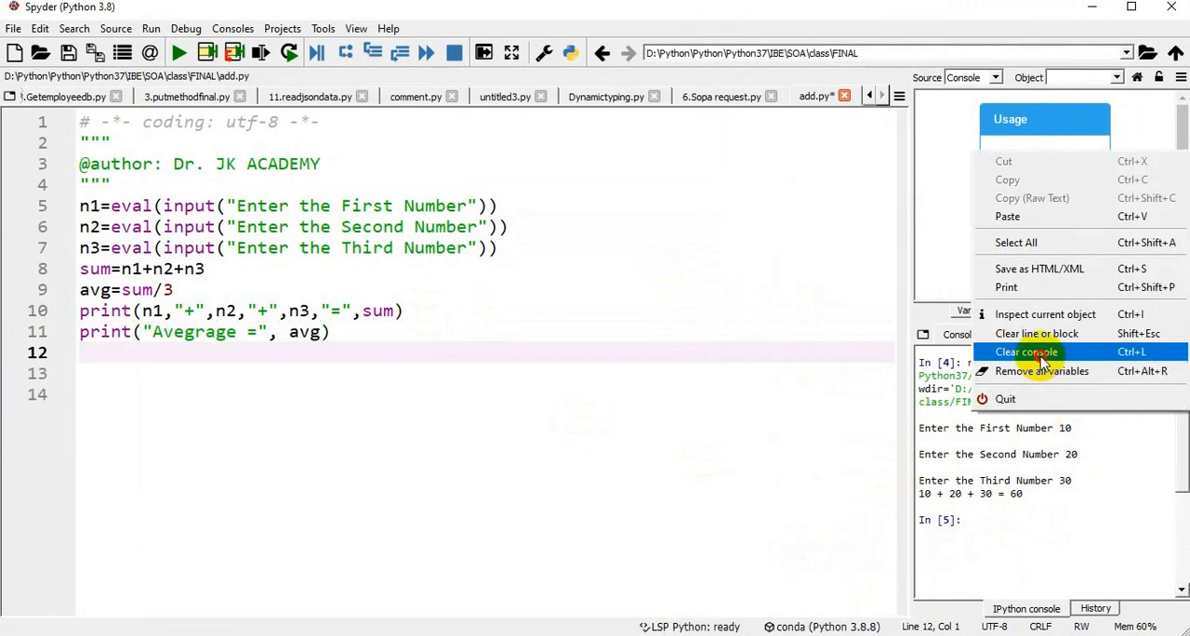
# Clear the console and rerun add.py with 10, 20, 30, showing sum 60 and Avegrage = 20.0.
pyautogui.click(1027, 351)
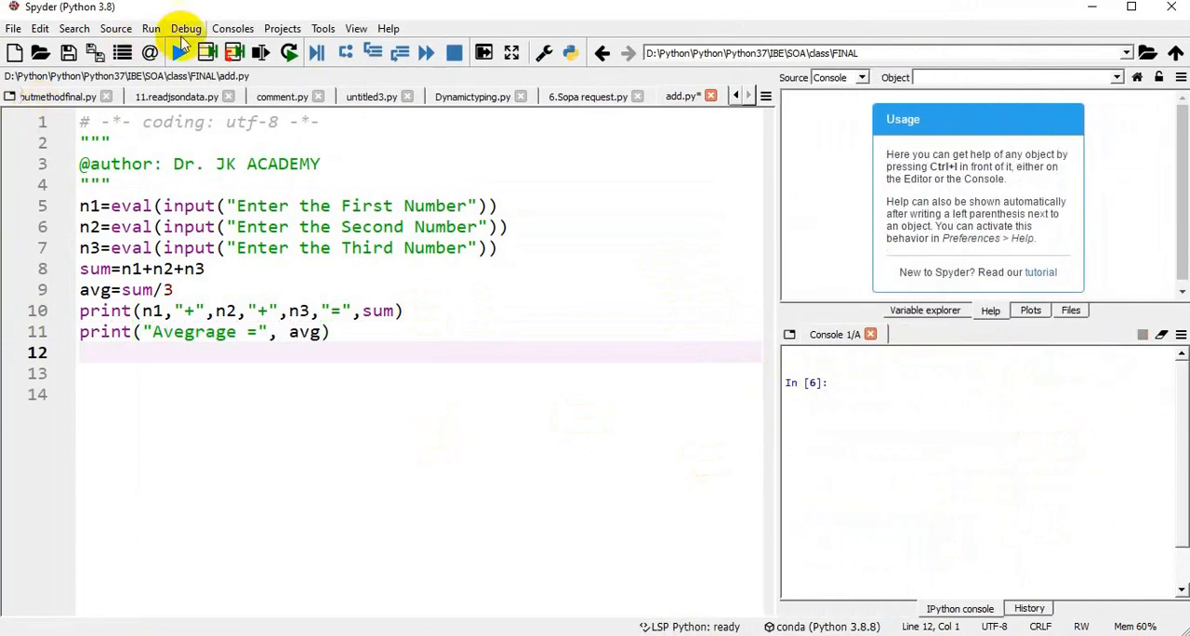
pyautogui.click(178, 52)
pyautogui.write('20')
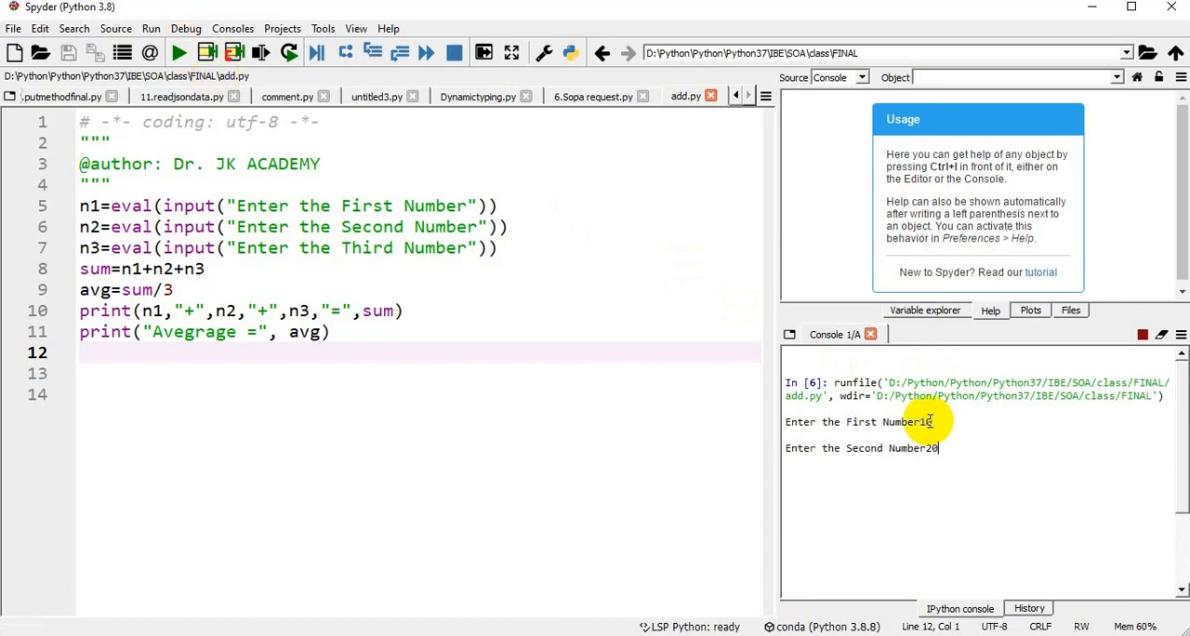
pyautogui.write('30')
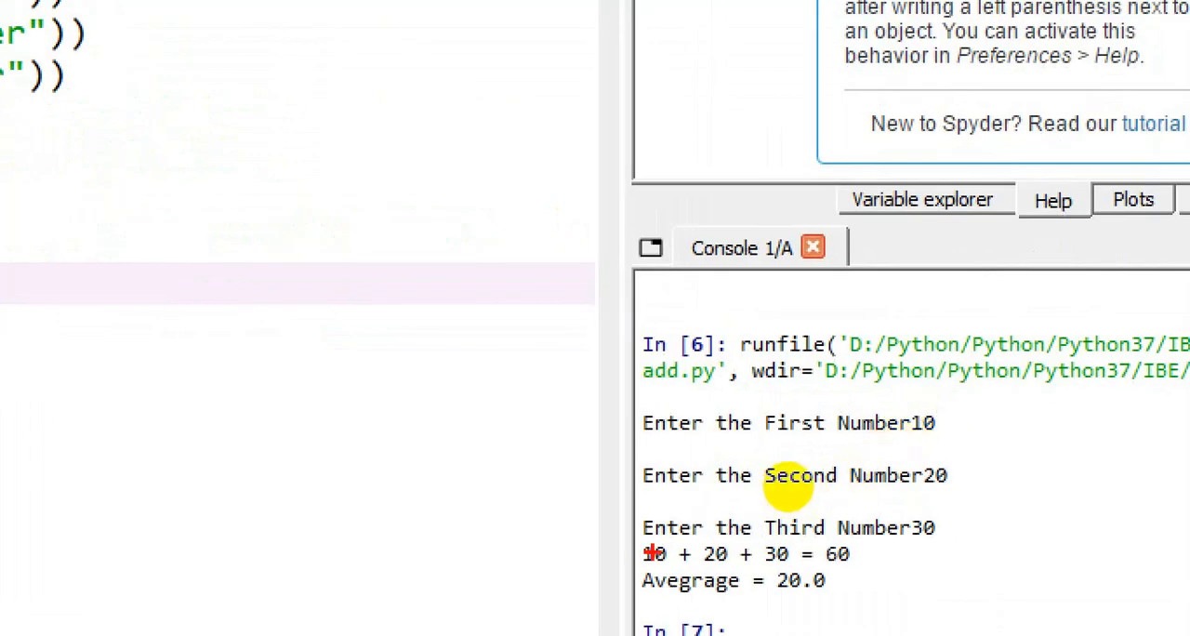
pyautogui.moveTo(896, 480)
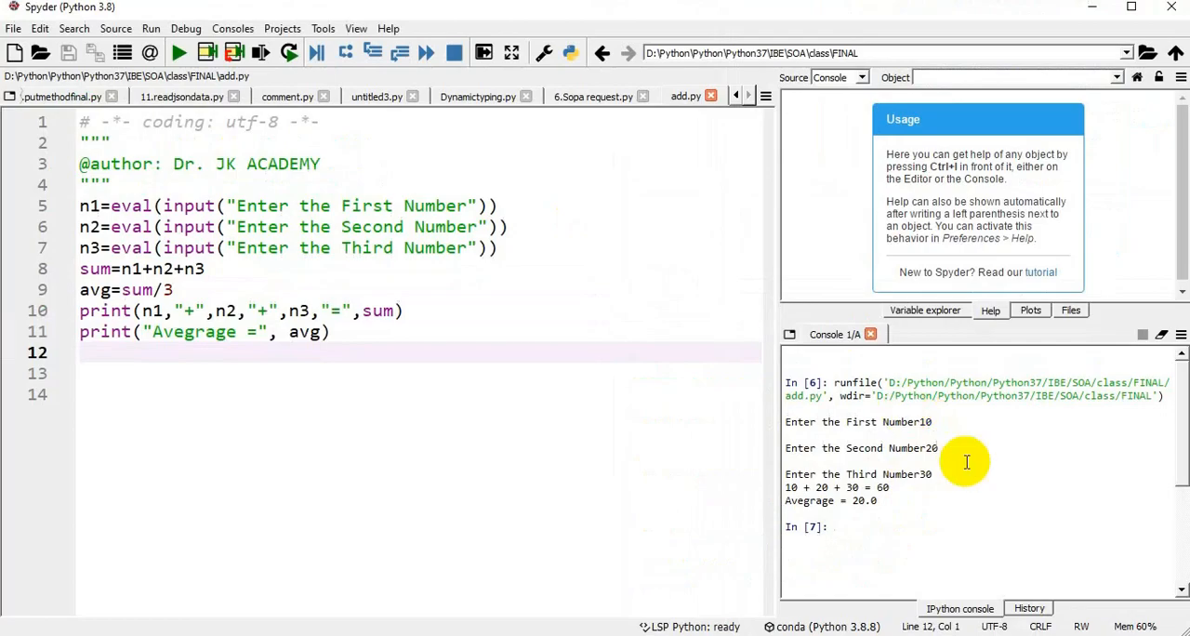
# Rerun add.py with 12.5, 5.5 and 4.5, showing 22.5 and Avegrage = 7.5.
pyautogui.click(178, 52)
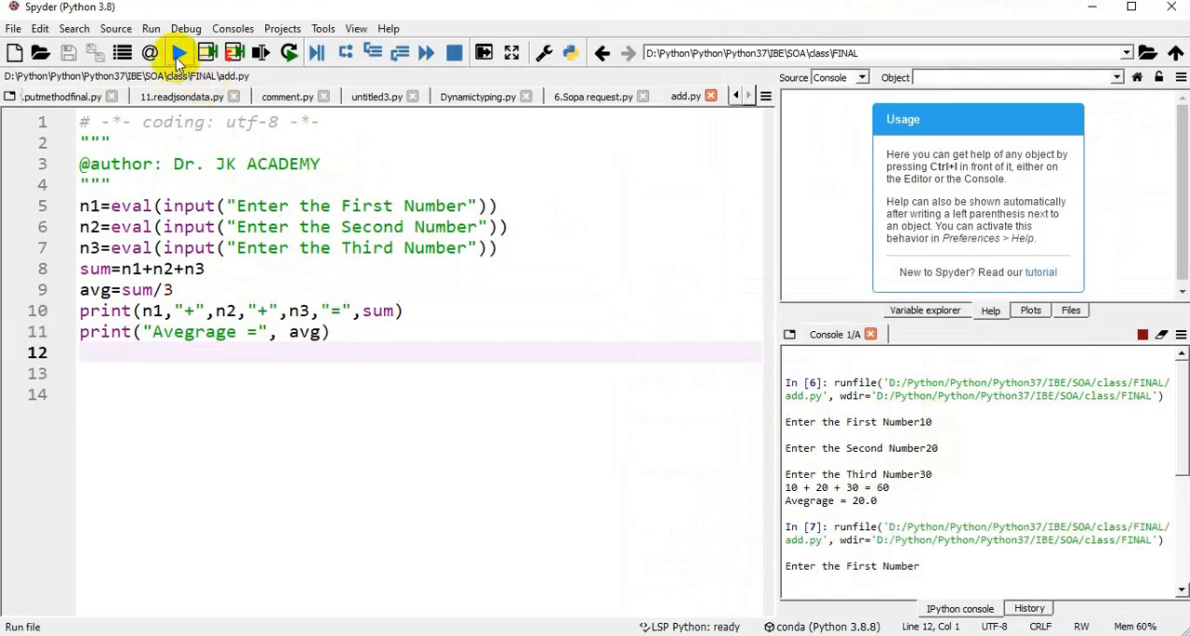
pyautogui.moveTo(714, 211)
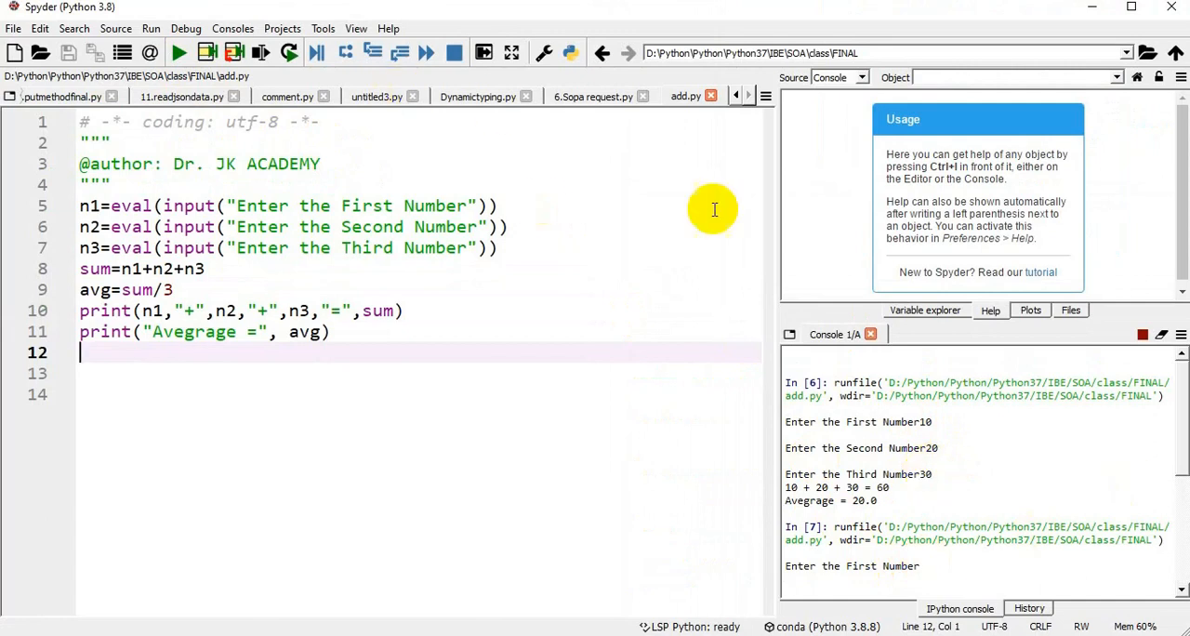
pyautogui.moveTo(936, 562)
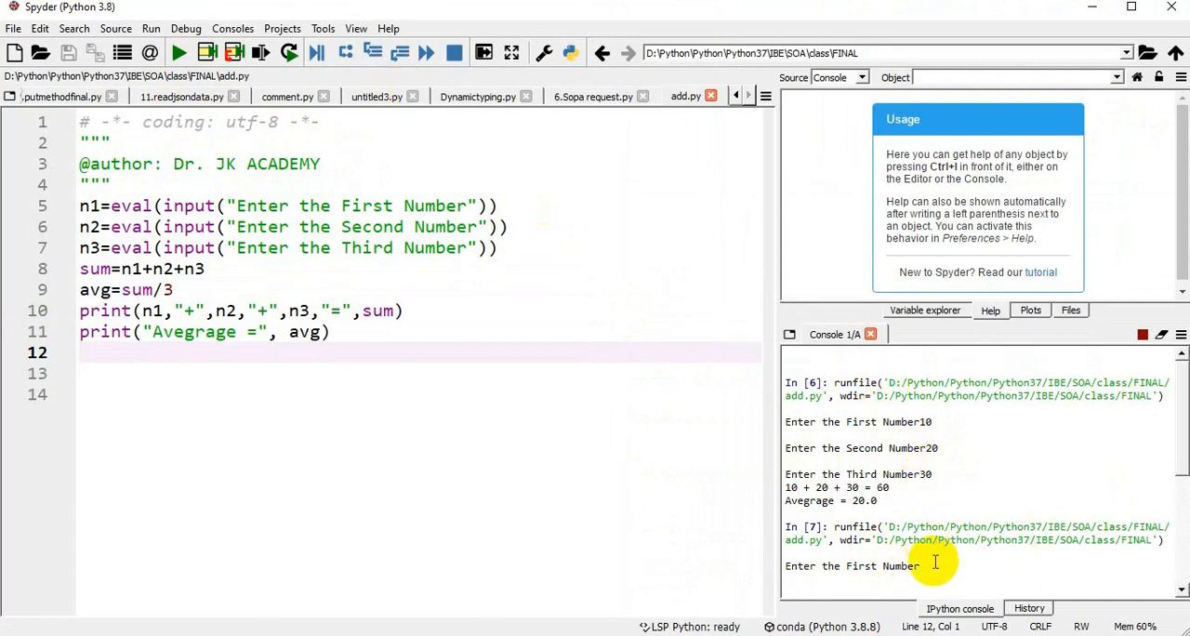
pyautogui.write('12.')
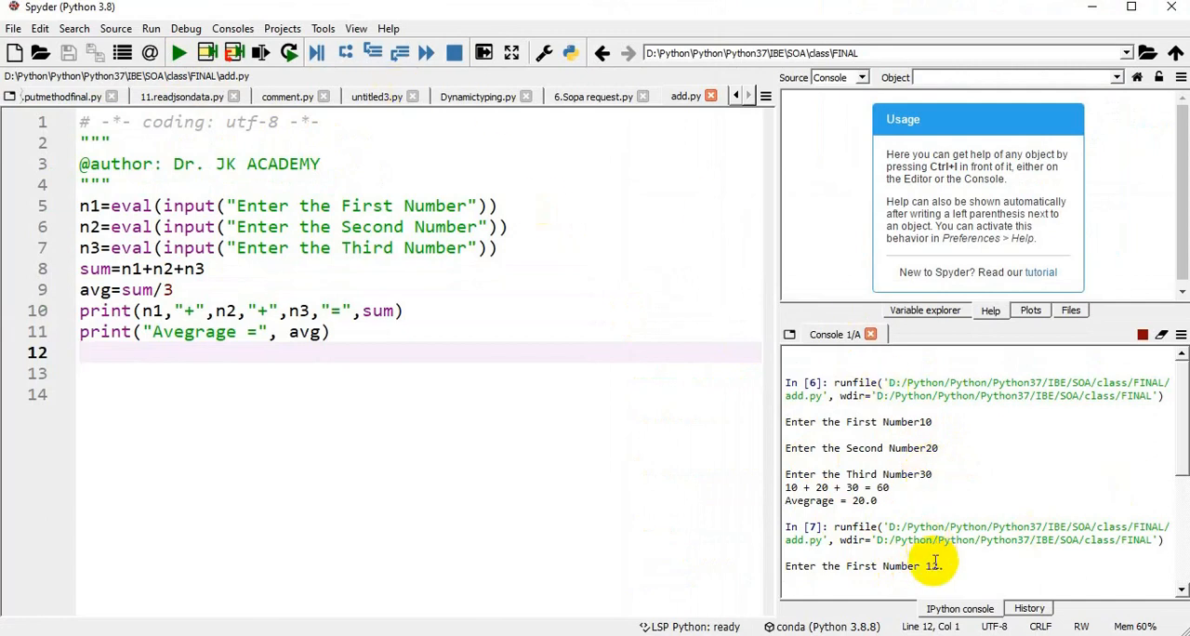
pyautogui.write('12.5')
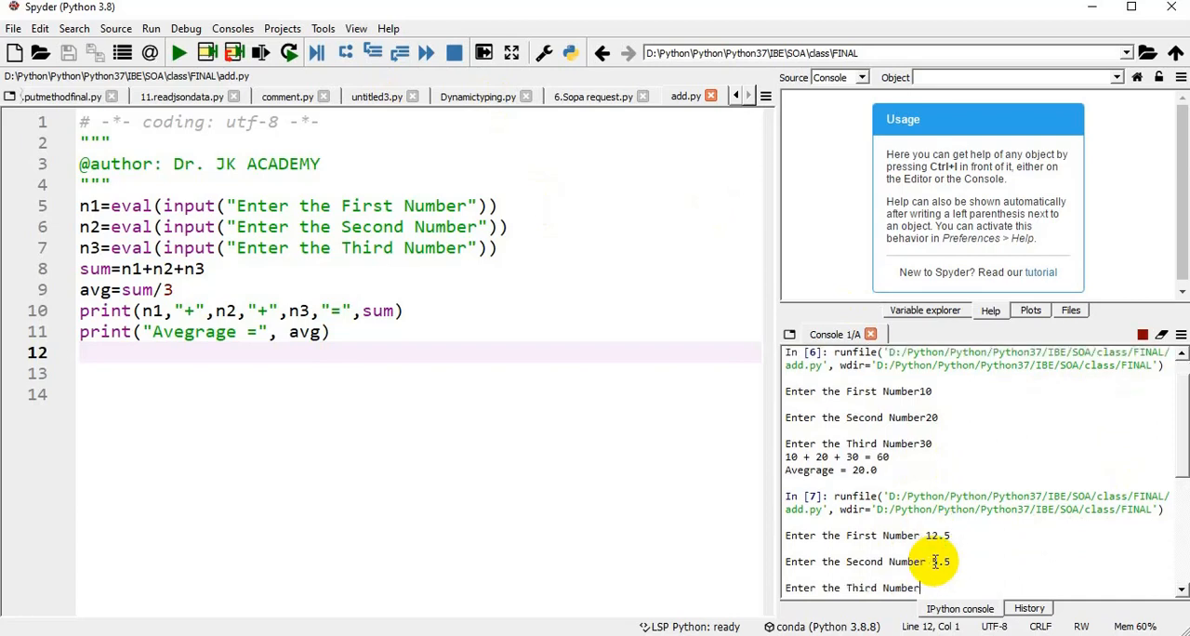
pyautogui.write('4.5')
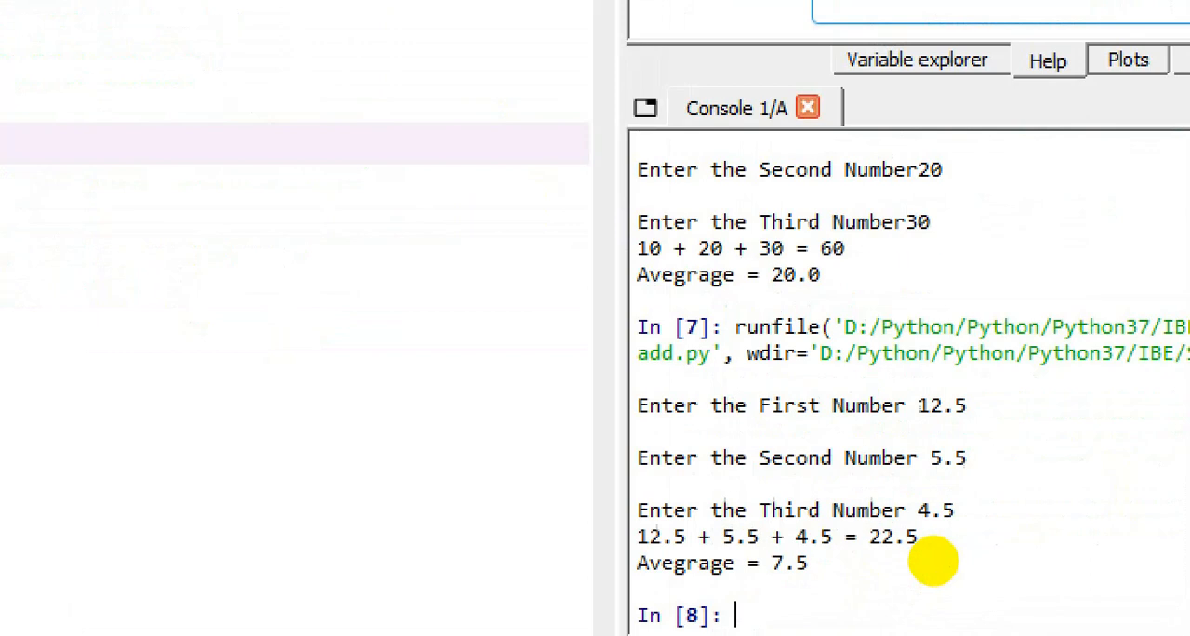
pyautogui.moveTo(833, 558)
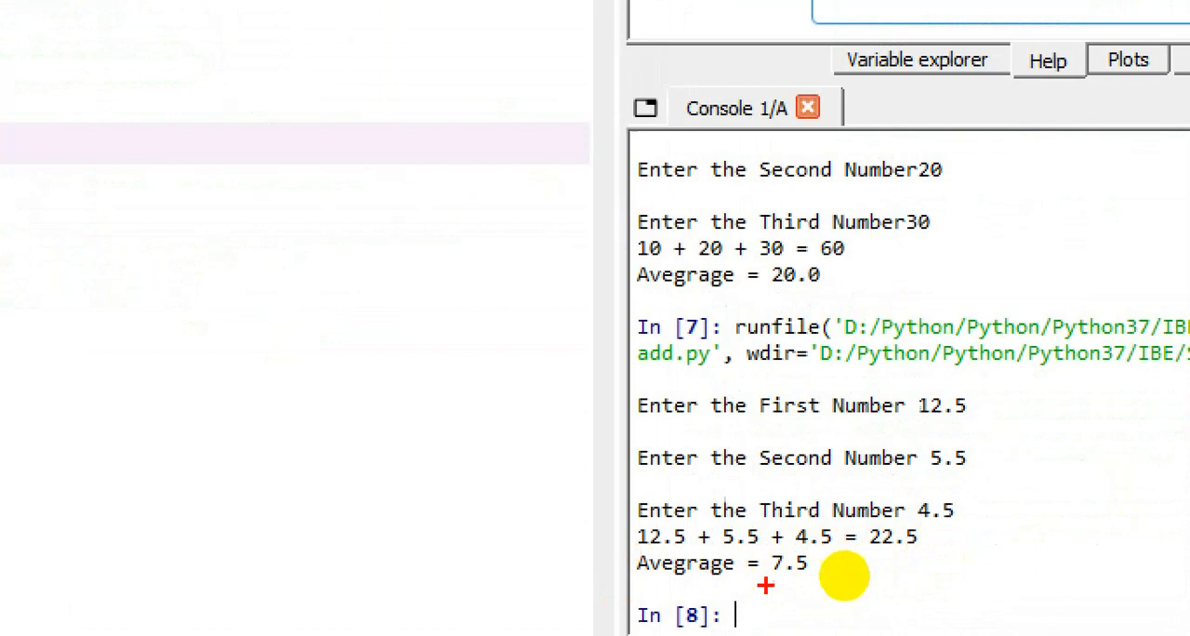
pyautogui.moveTo(878, 586)
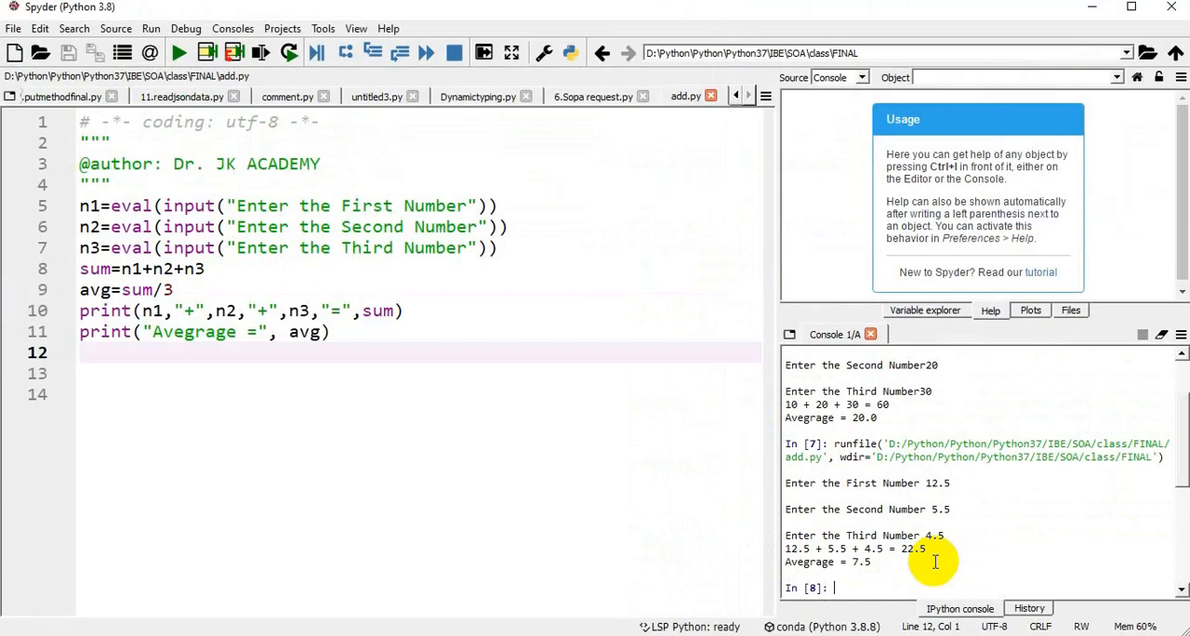
pyautogui.moveTo(608, 348)
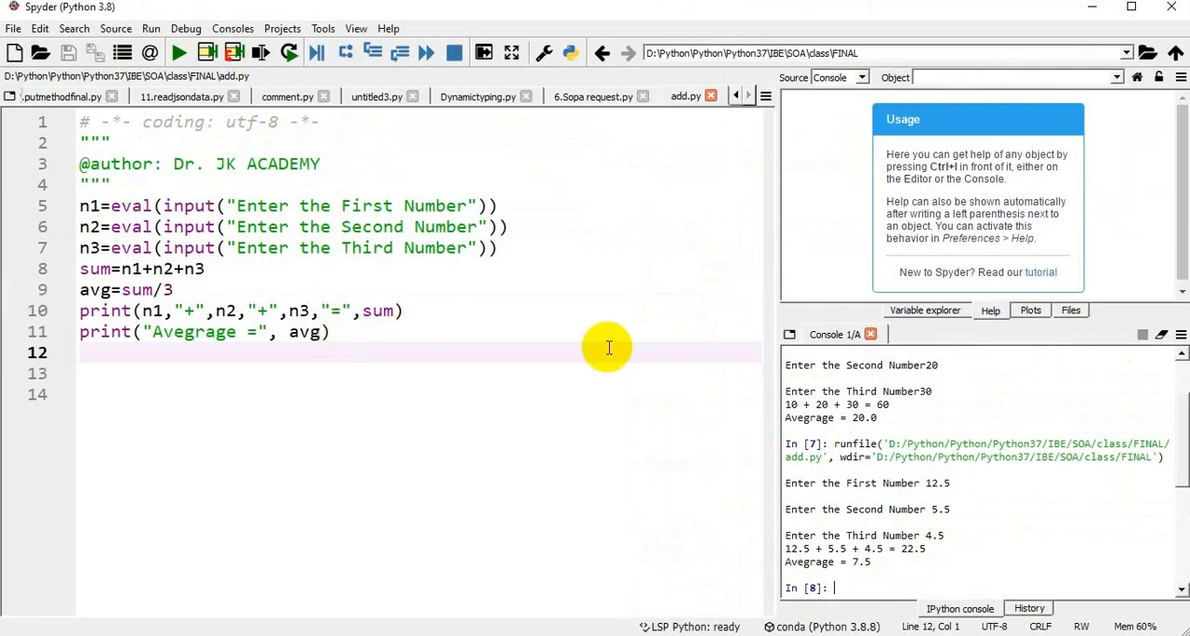